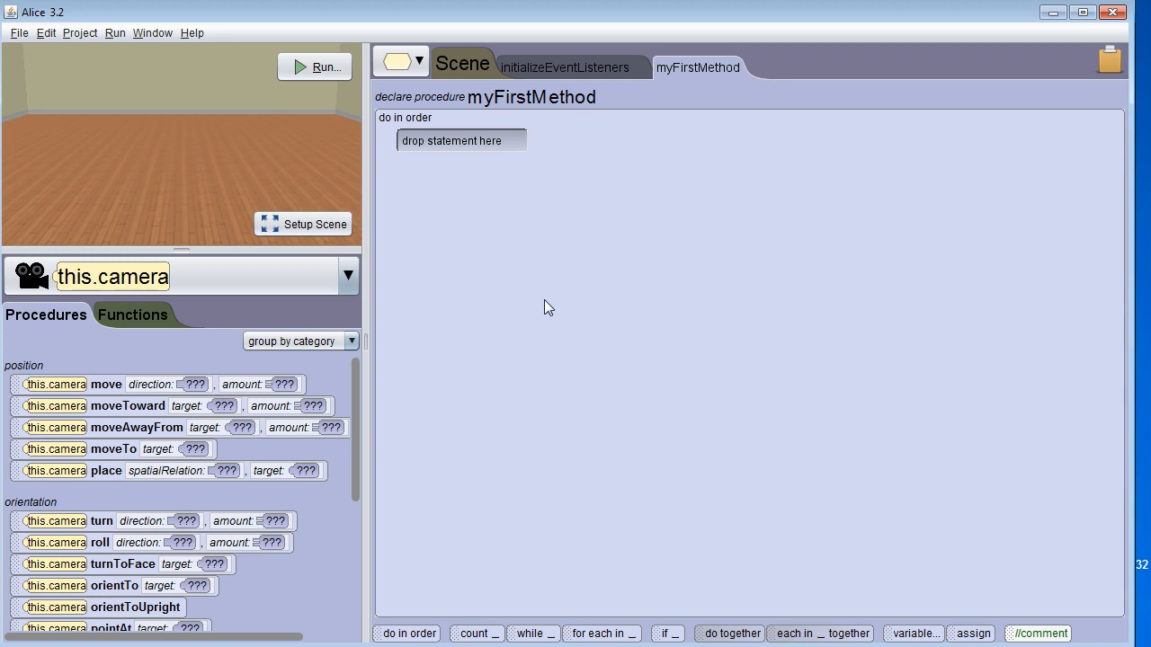
pyautogui.moveTo(914, 633)
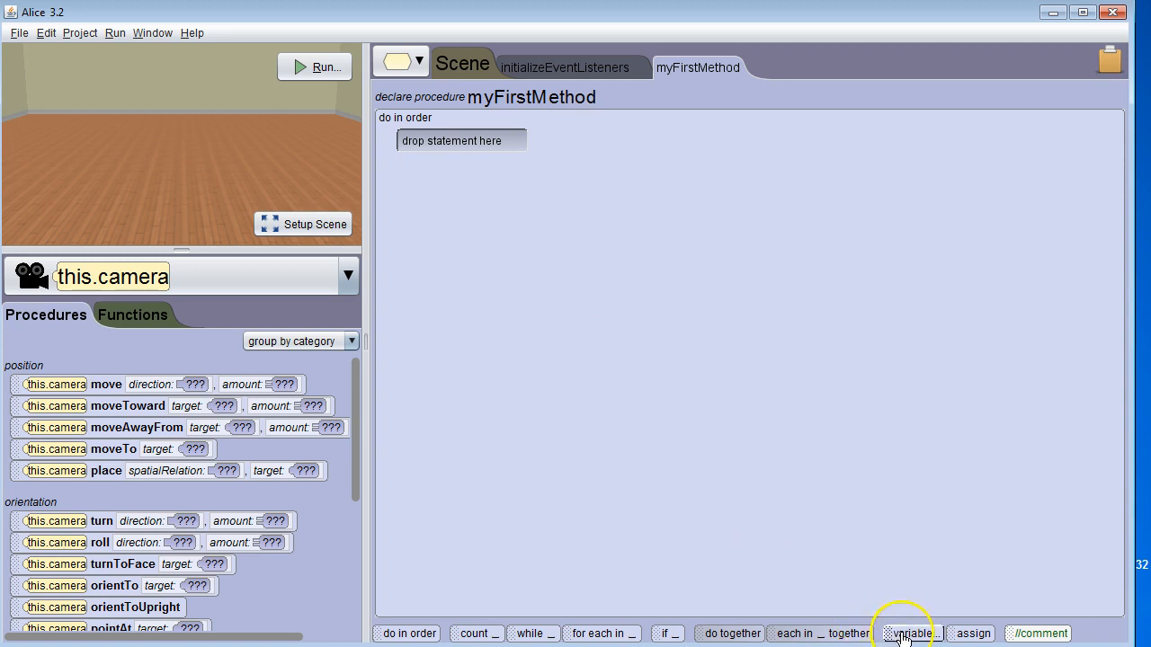
# Declare local variable 'scores' as a WholeNumber array with a Custom Array initializer
pyautogui.click(909, 632)
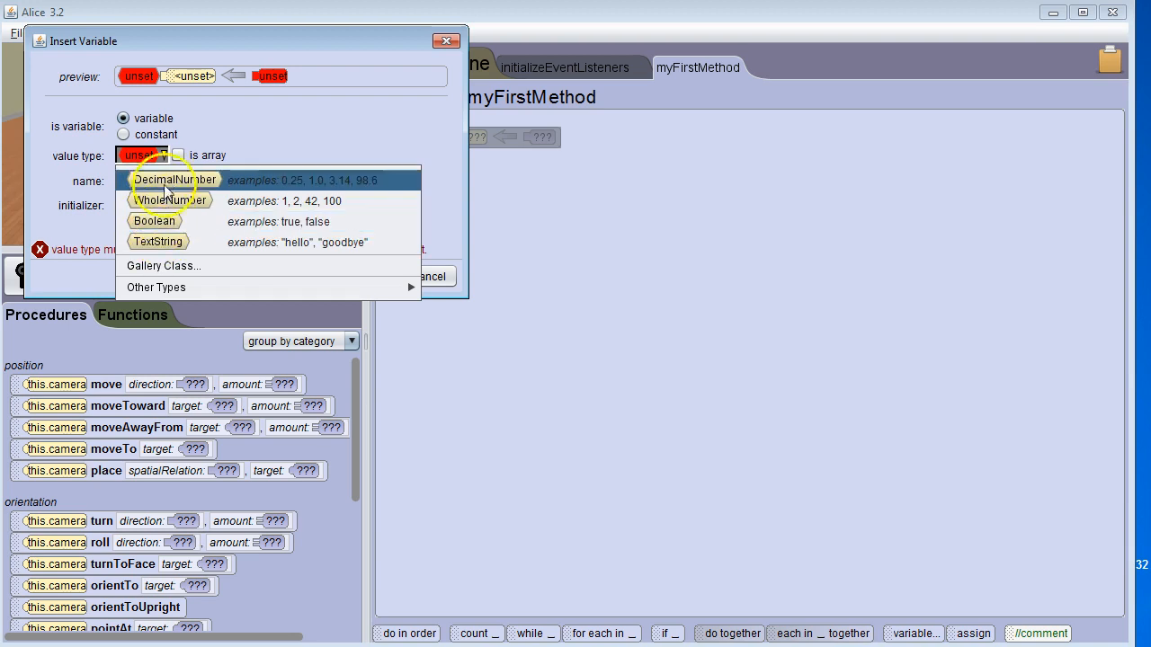
pyautogui.moveTo(206, 199)
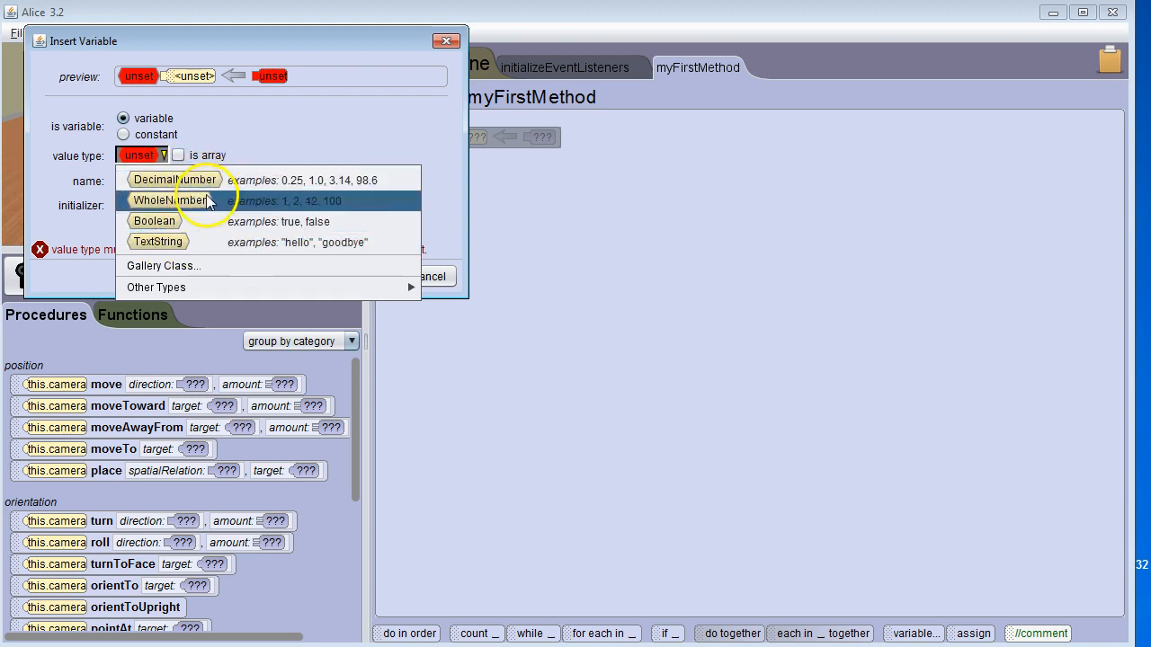
pyautogui.click(173, 200)
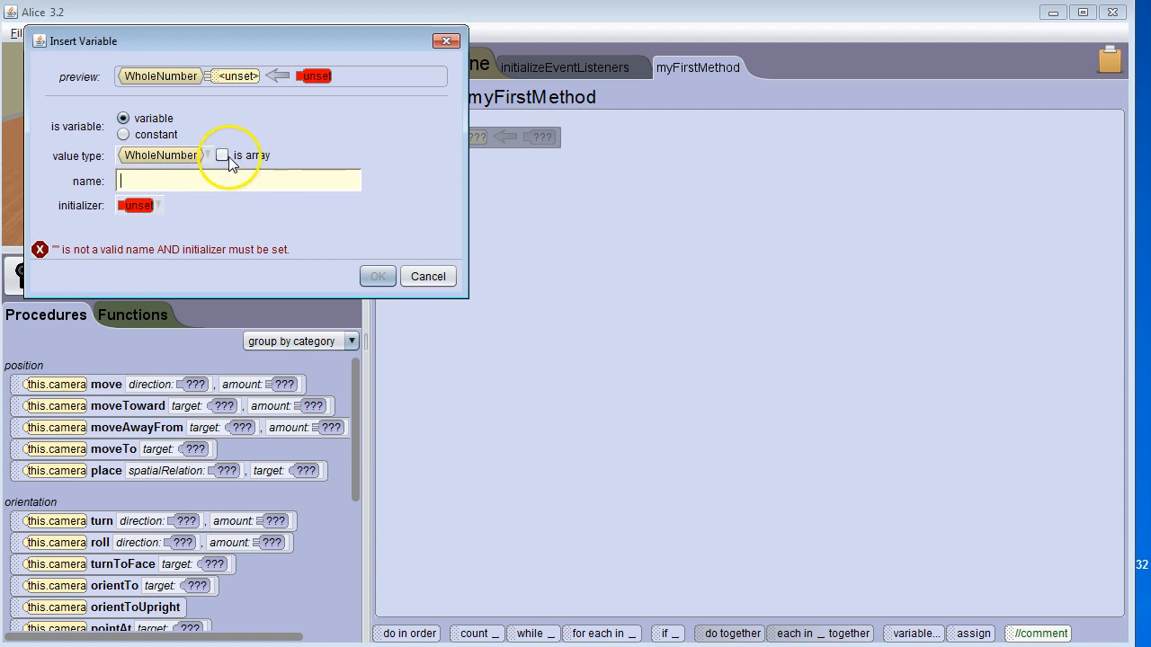
pyautogui.click(223, 155)
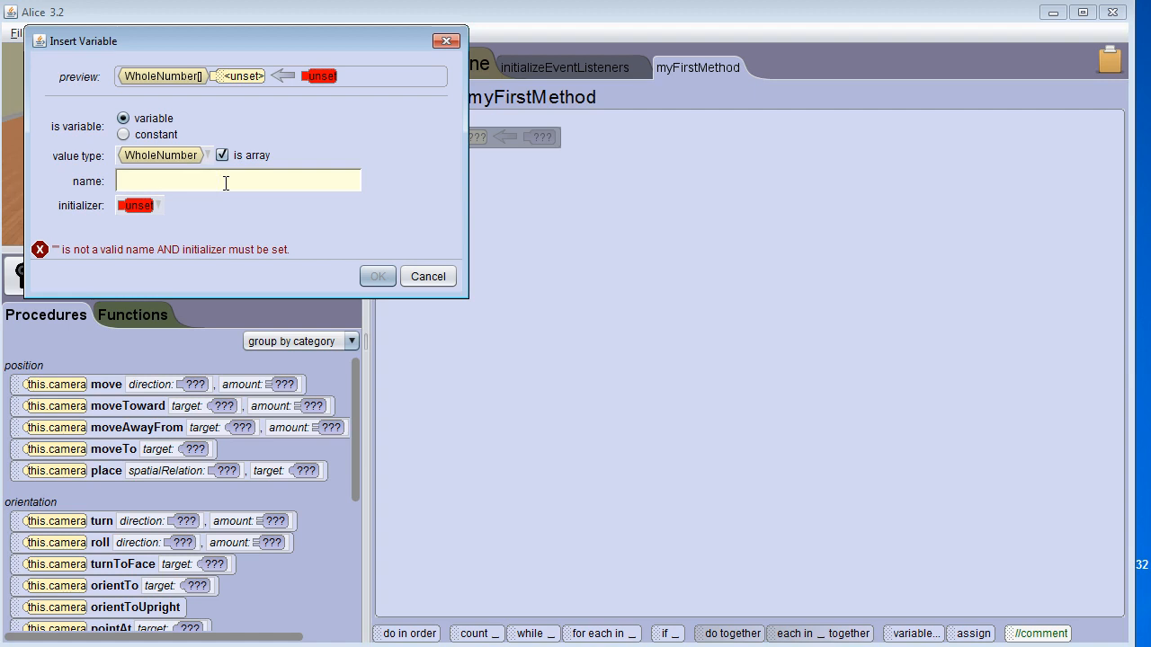
pyautogui.write('scores')
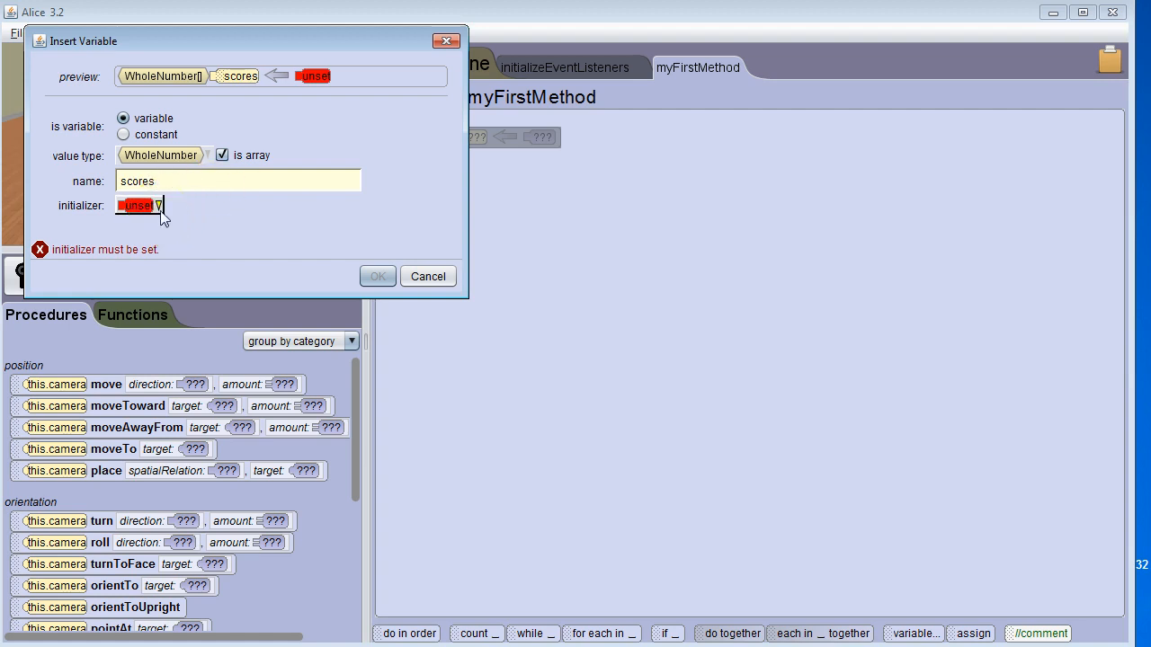
pyautogui.click(140, 205)
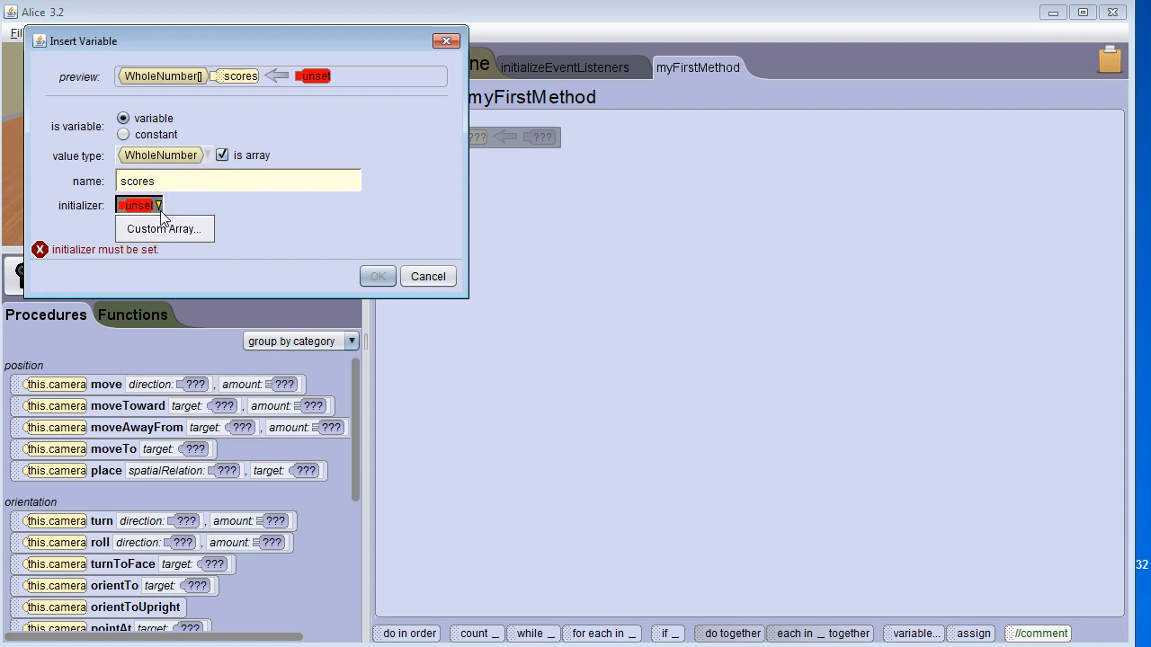
pyautogui.click(165, 226)
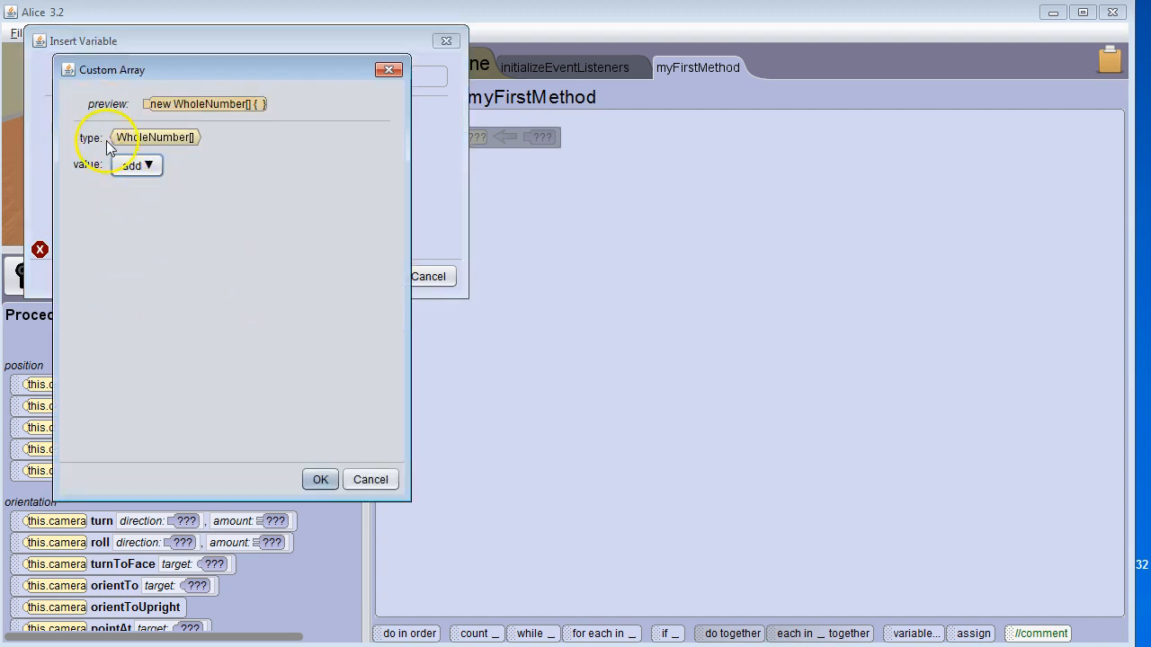
# Add the four elements 2, 3, 1 and 0 to the custom array
pyautogui.click(137, 165)
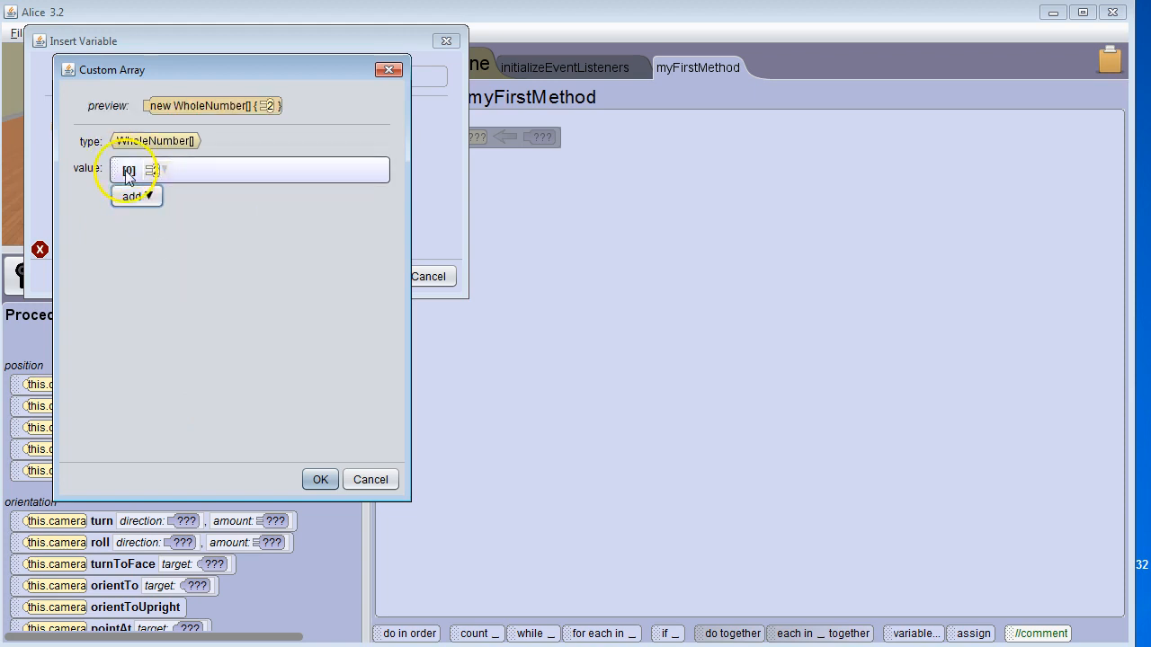
pyautogui.click(133, 196)
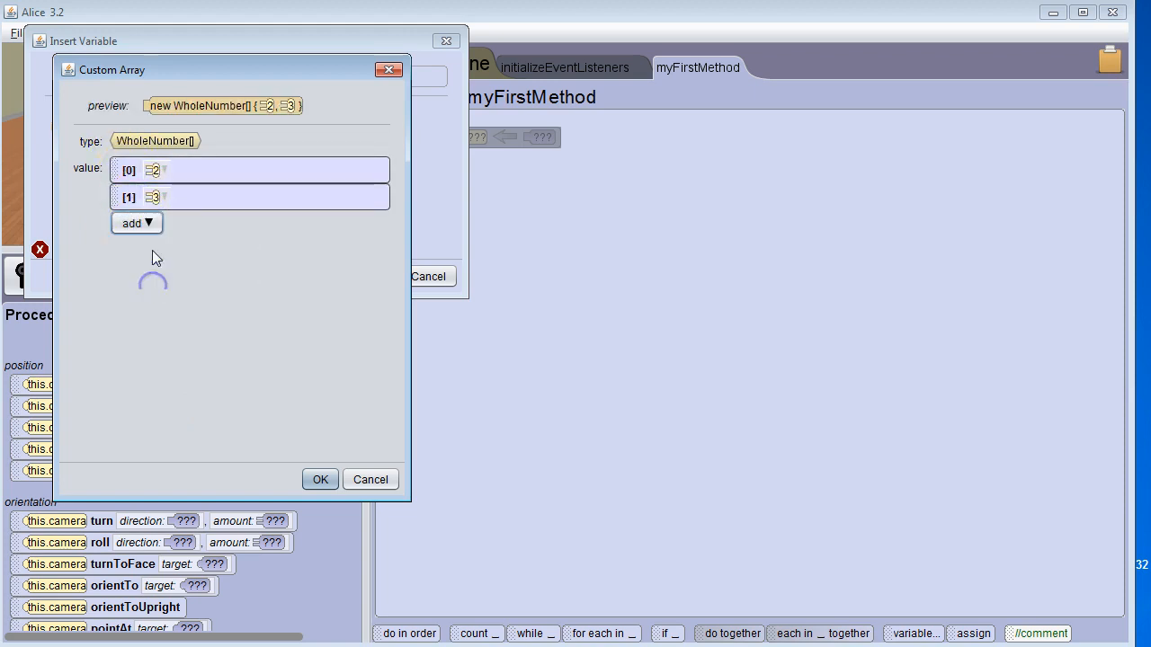
pyautogui.click(136, 223)
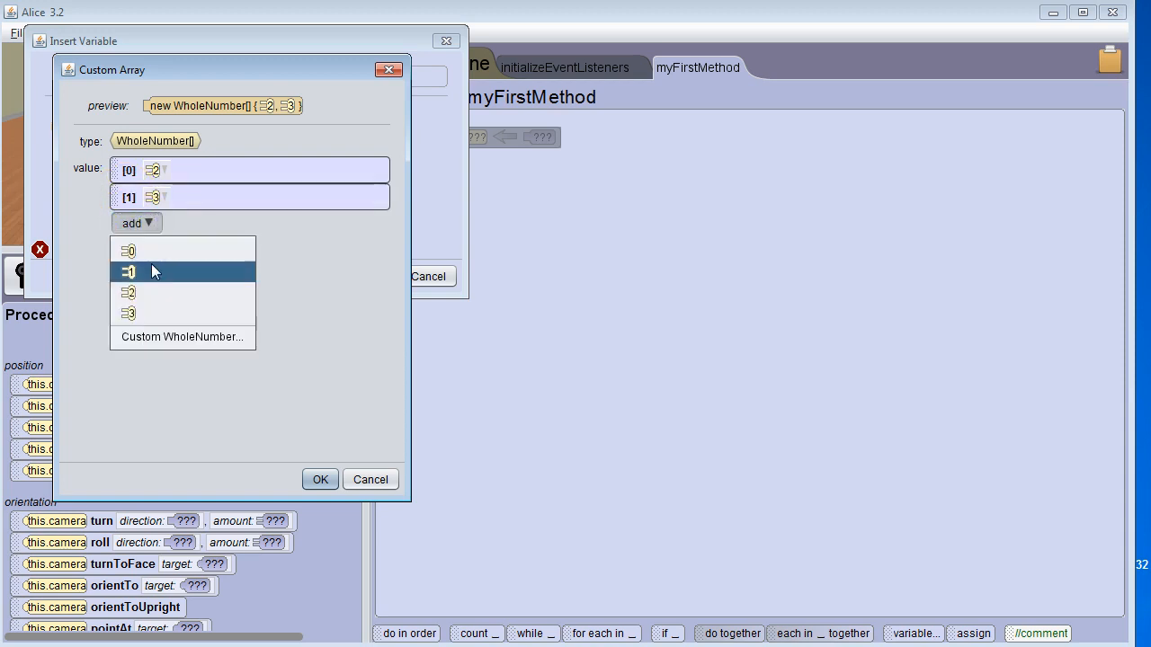
pyautogui.click(128, 271)
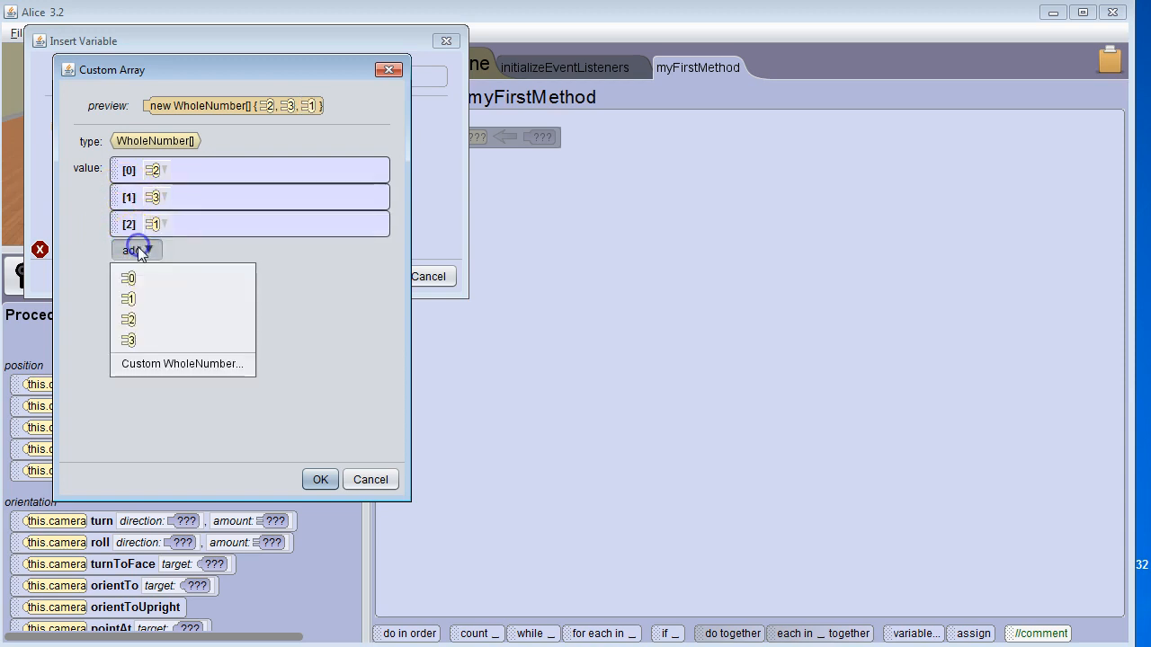
pyautogui.click(129, 277)
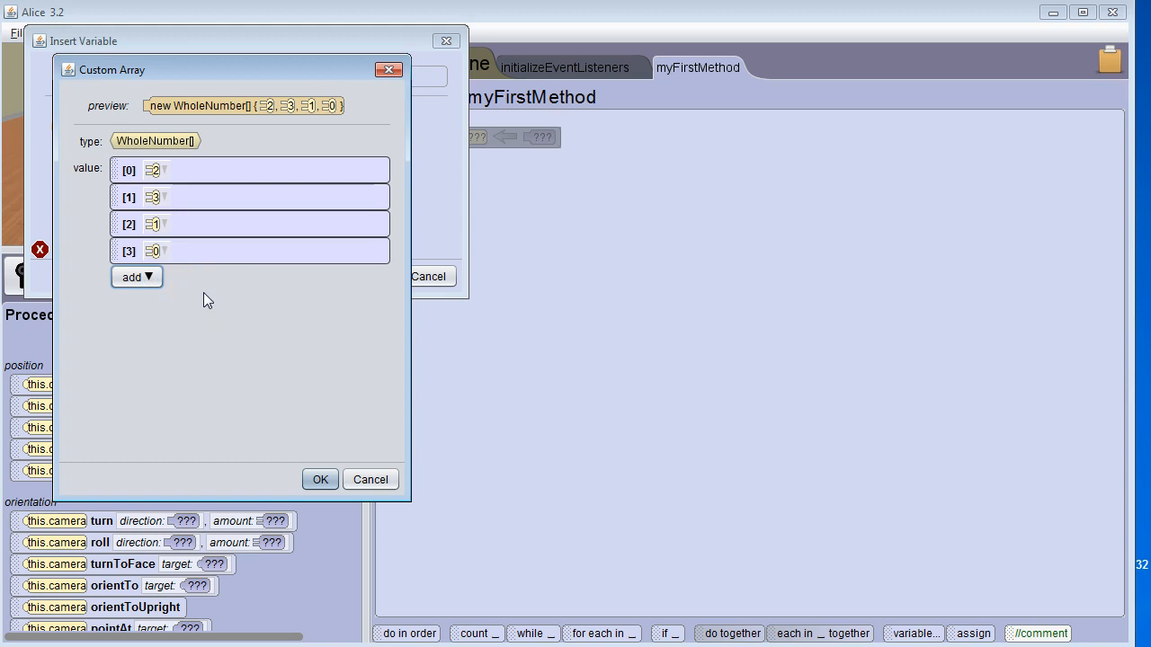
pyautogui.moveTo(81, 221)
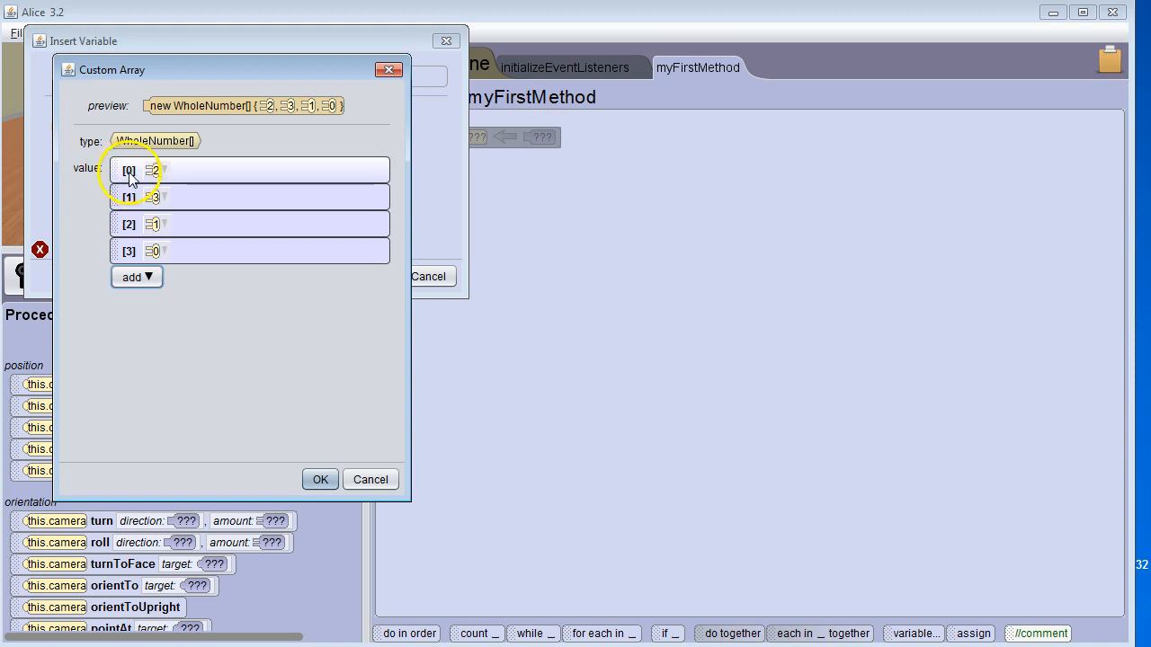
pyautogui.moveTo(358, 305)
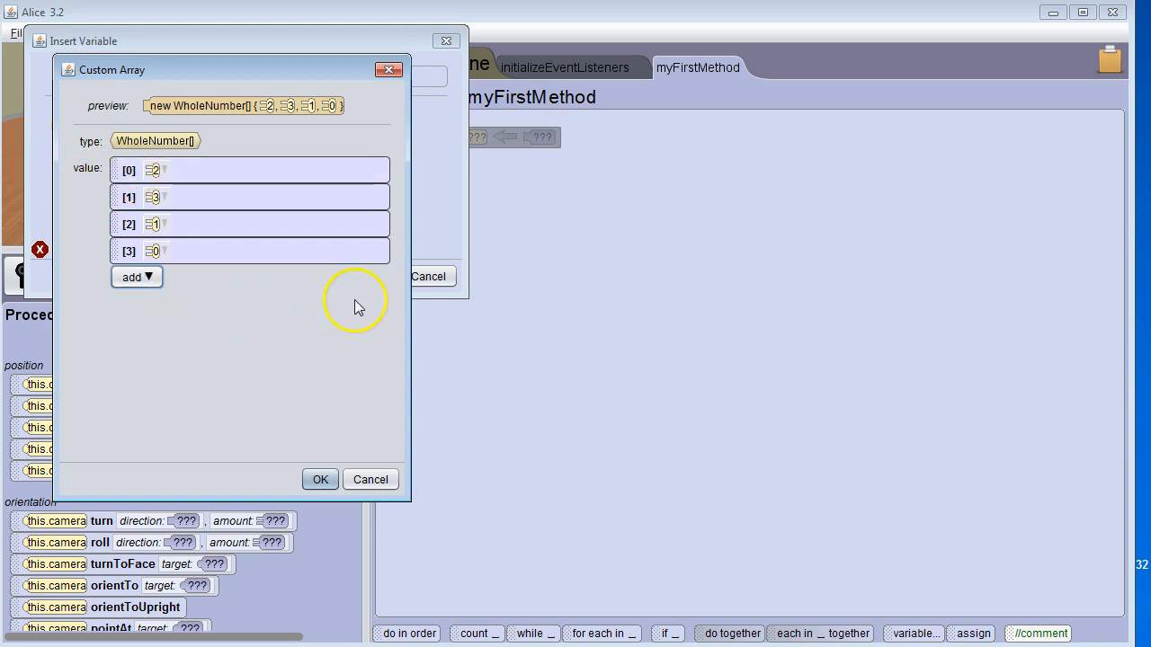
pyautogui.moveTo(333, 196)
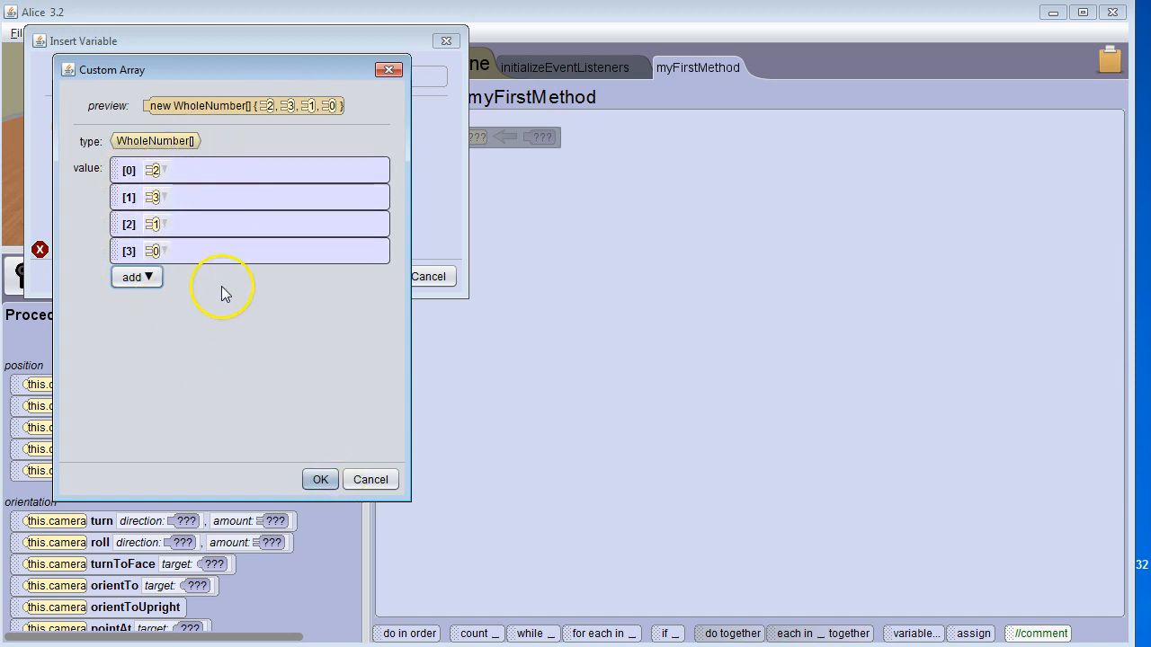
# Confirm the array values and the scores declaration into myFirstMethod
pyautogui.click(320, 478)
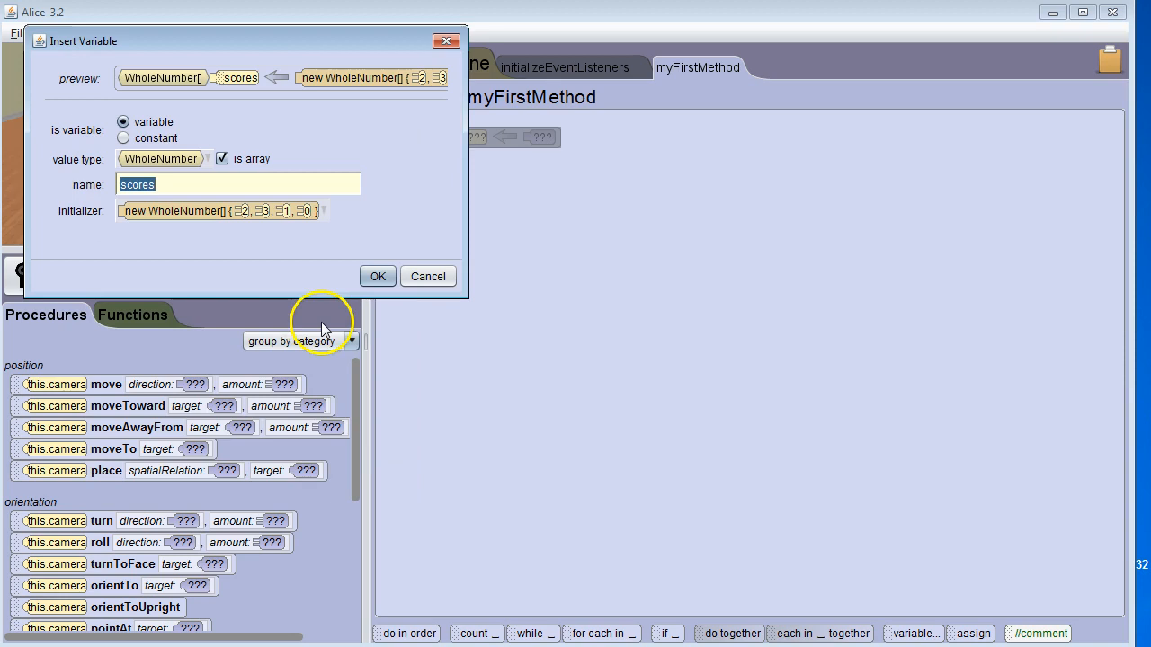
pyautogui.click(378, 277)
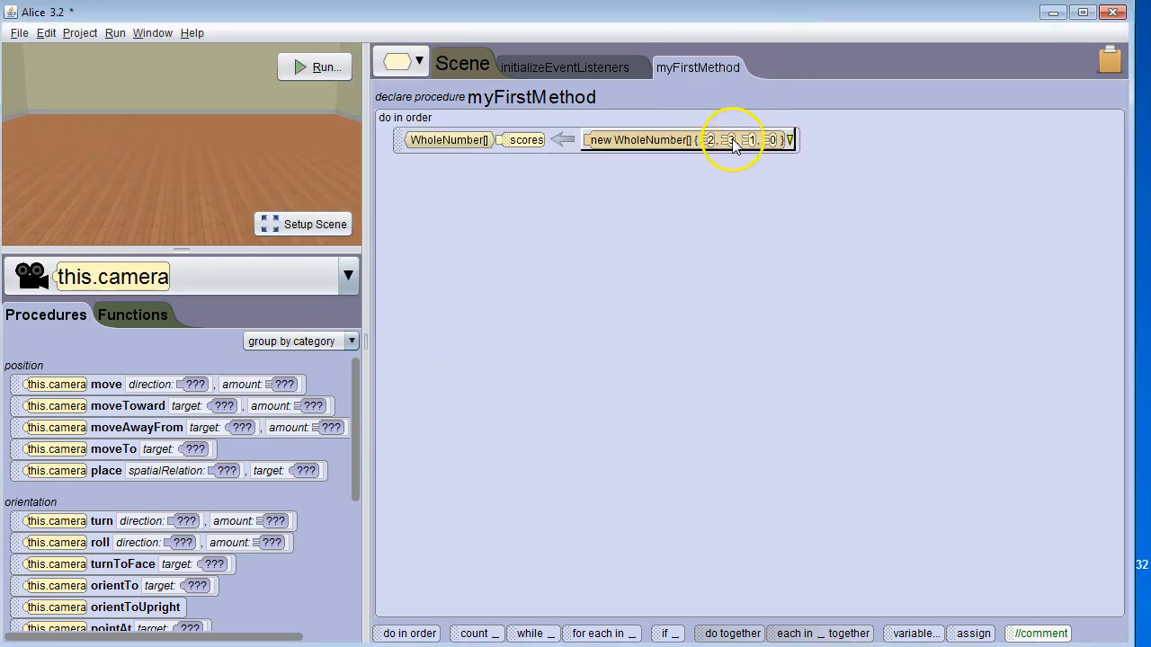
pyautogui.moveTo(734, 225)
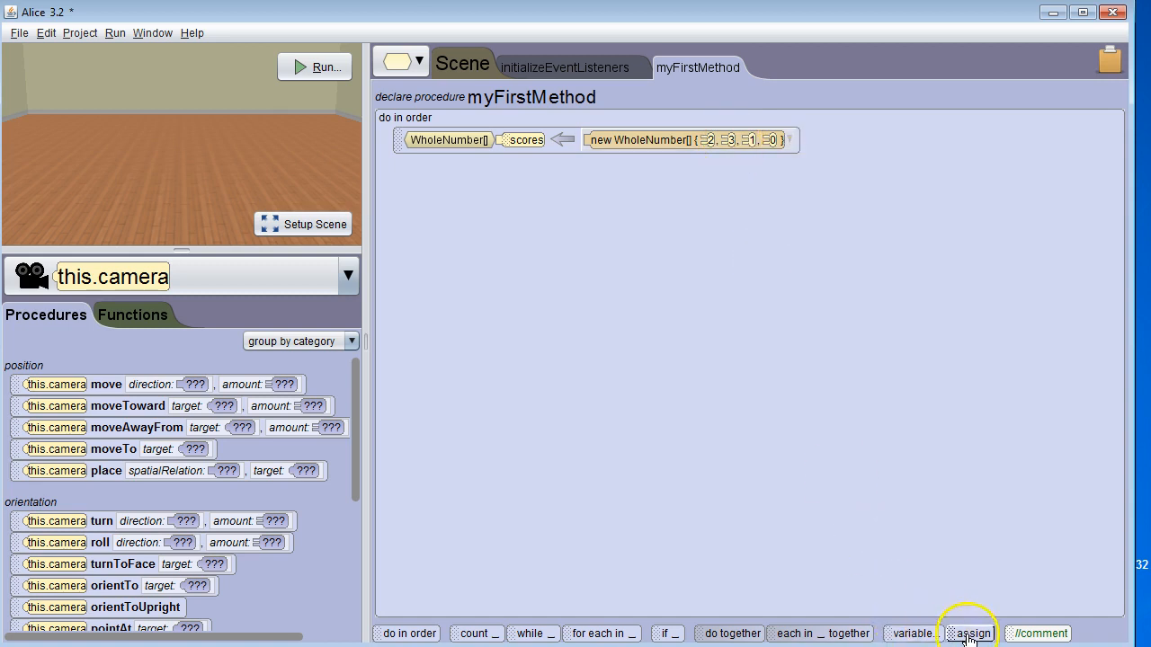
# Assign the custom WholeNumber 99 to scores[1]
pyautogui.click(971, 633)
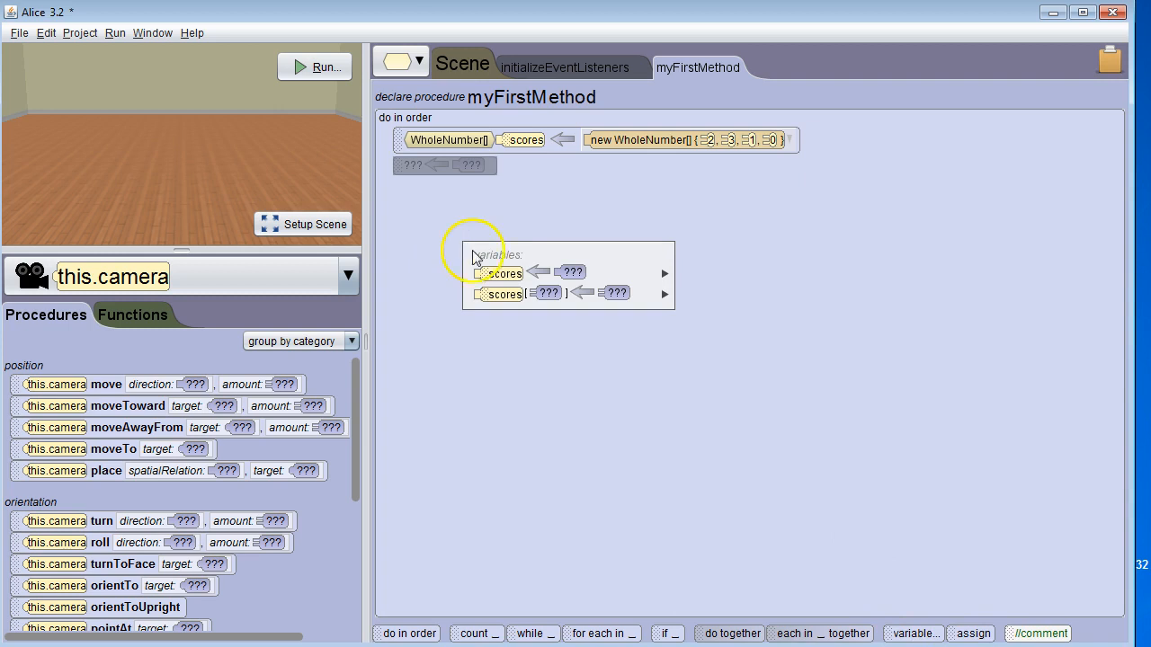
pyautogui.click(547, 293)
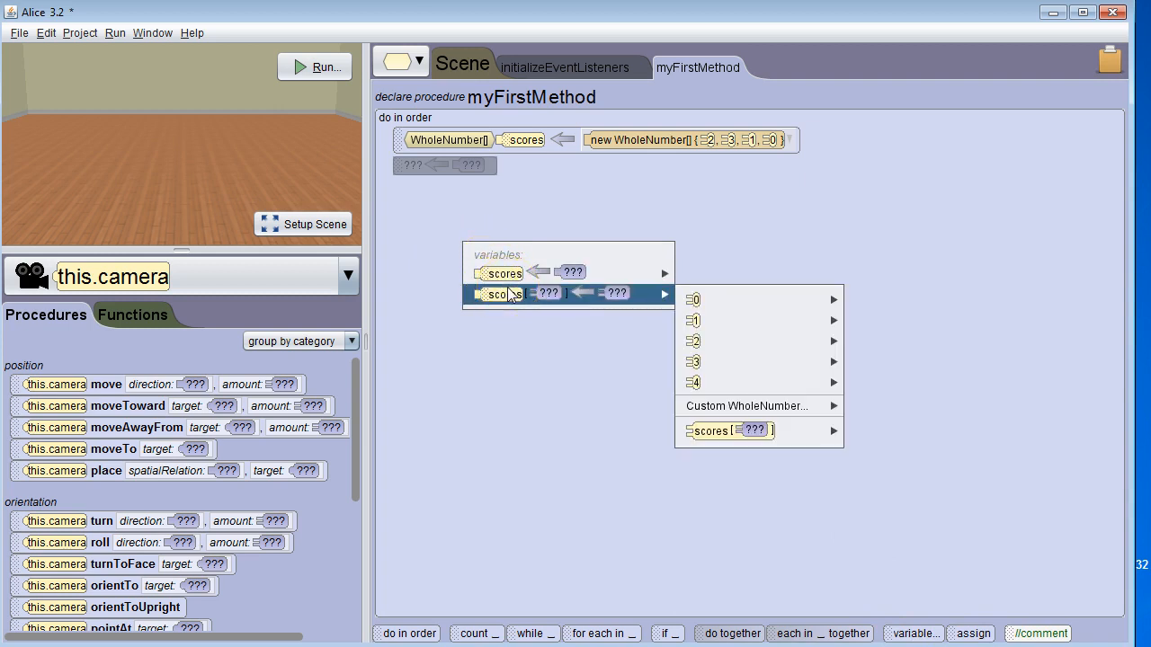
pyautogui.moveTo(663, 294)
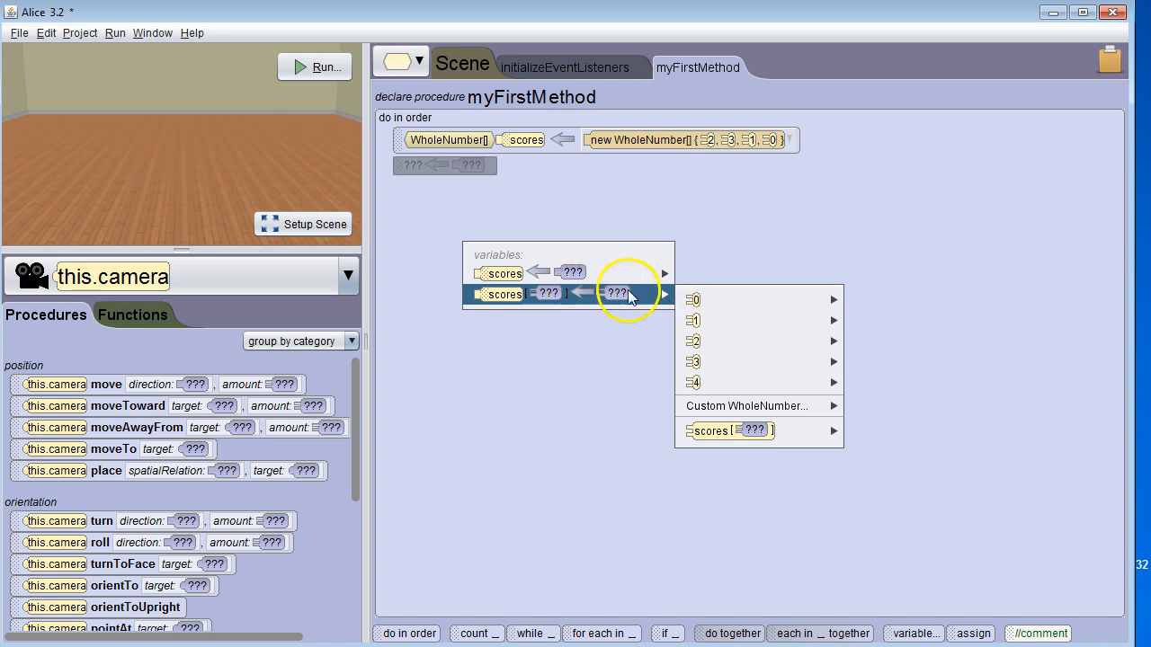
pyautogui.moveTo(719, 320)
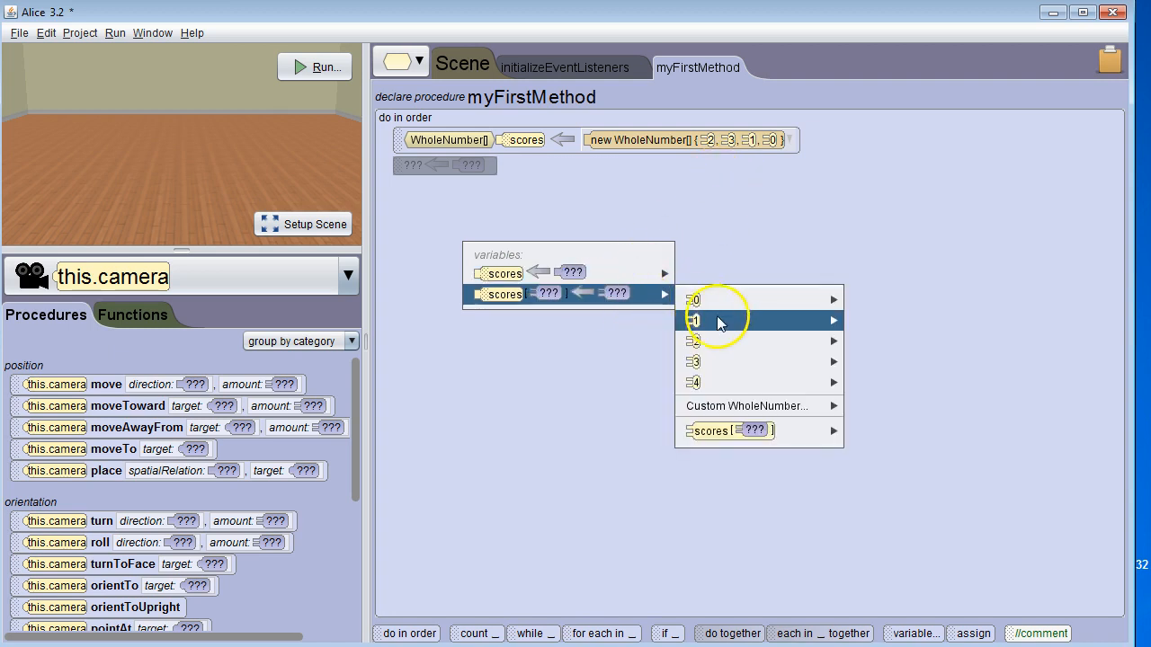
pyautogui.moveTo(697, 320)
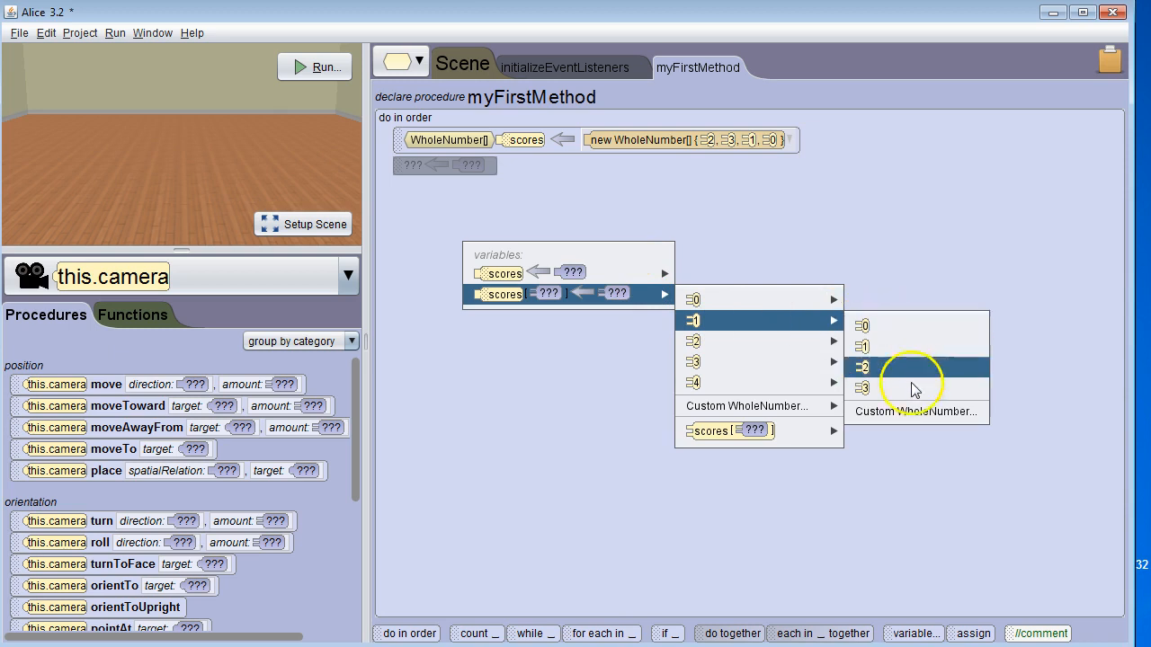
pyautogui.click(915, 410)
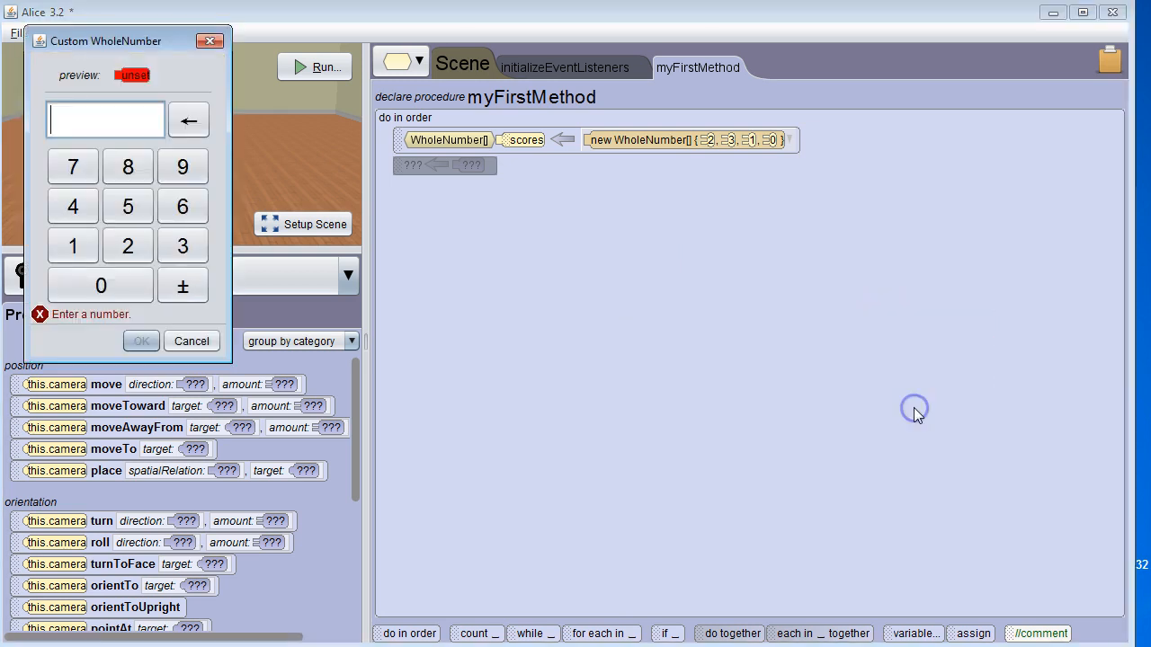
pyautogui.write('99')
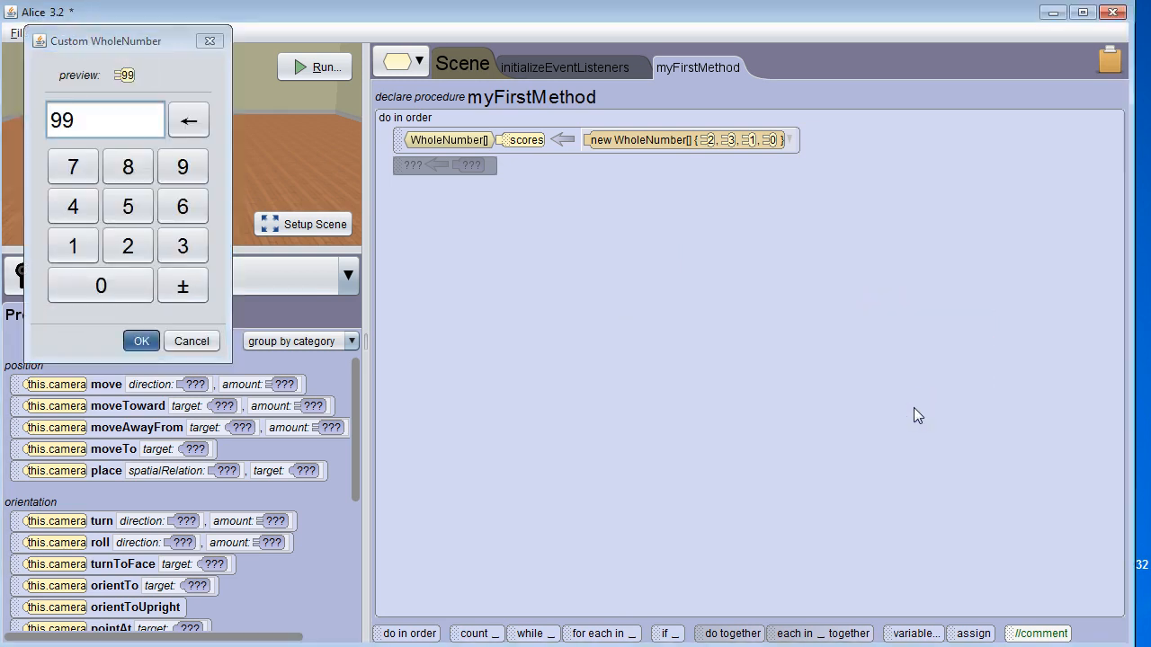
pyautogui.click(140, 342)
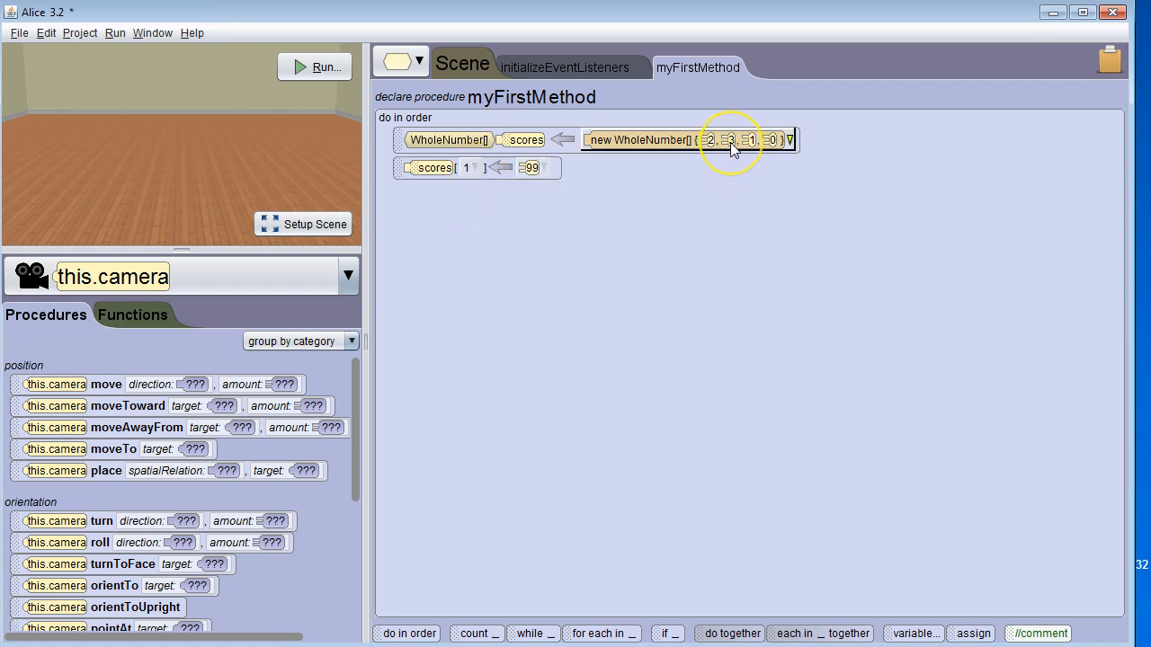
pyautogui.moveTo(202, 297)
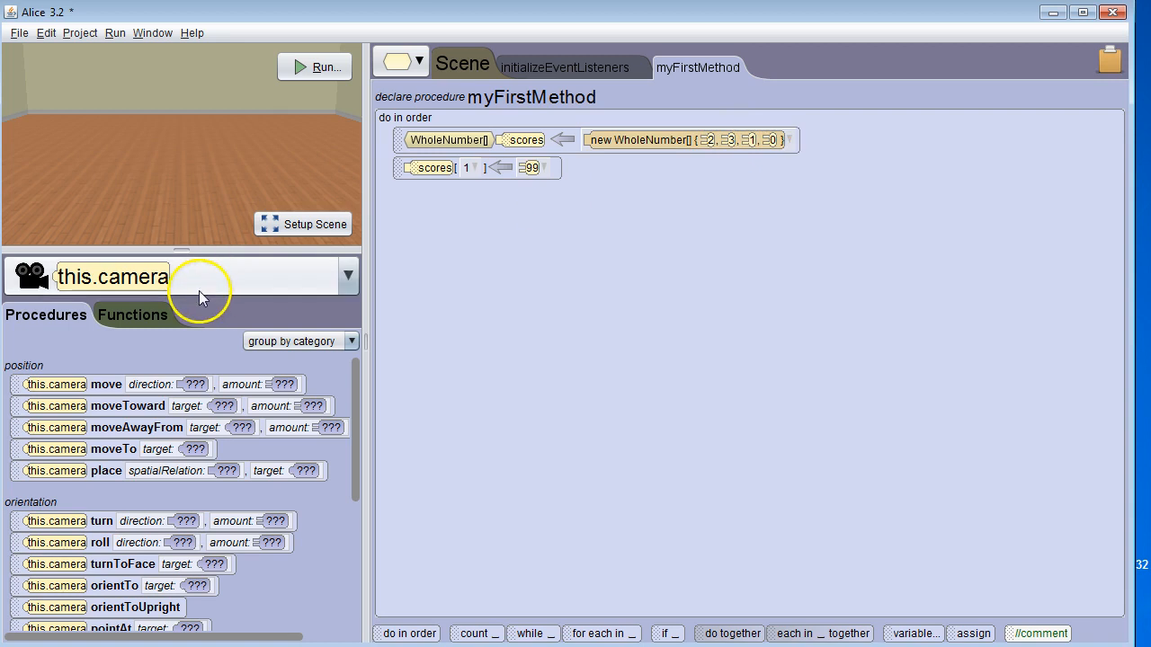
pyautogui.moveTo(512, 482)
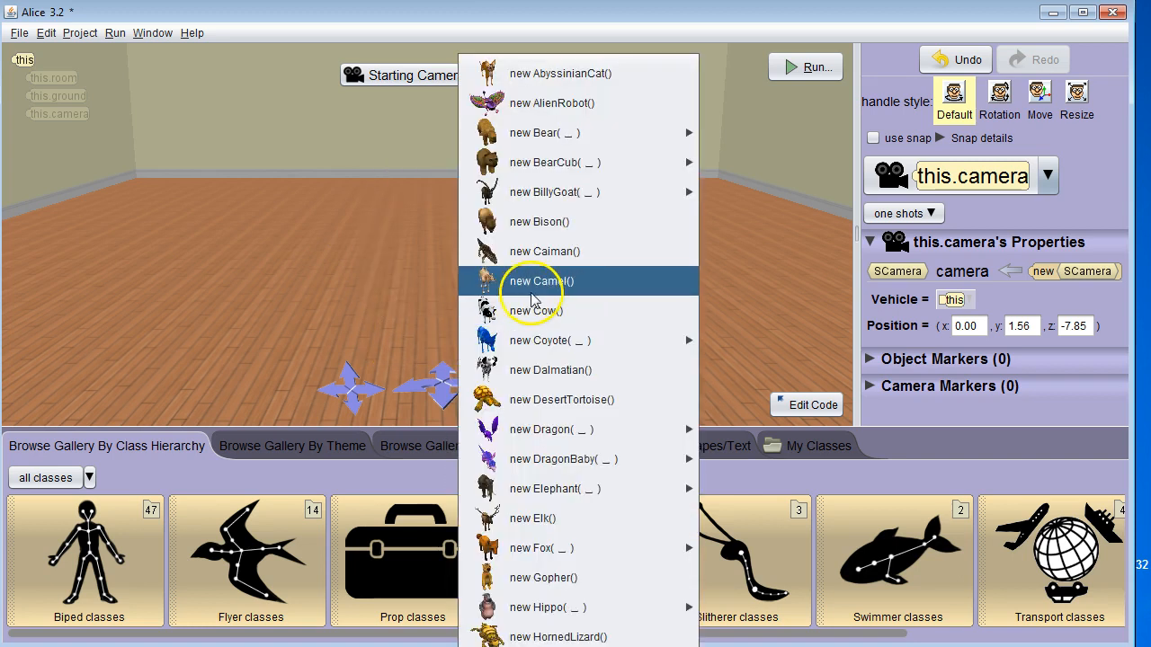
# Add a new Camel() object named camel to the scene
pyautogui.click(539, 280)
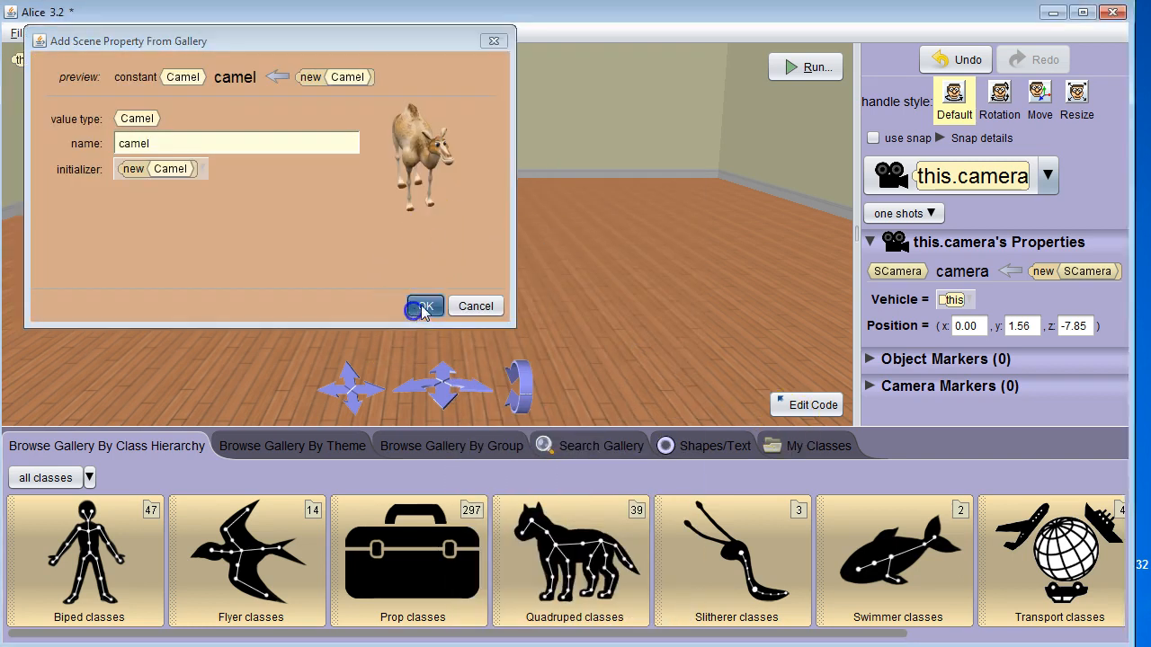
pyautogui.click(424, 306)
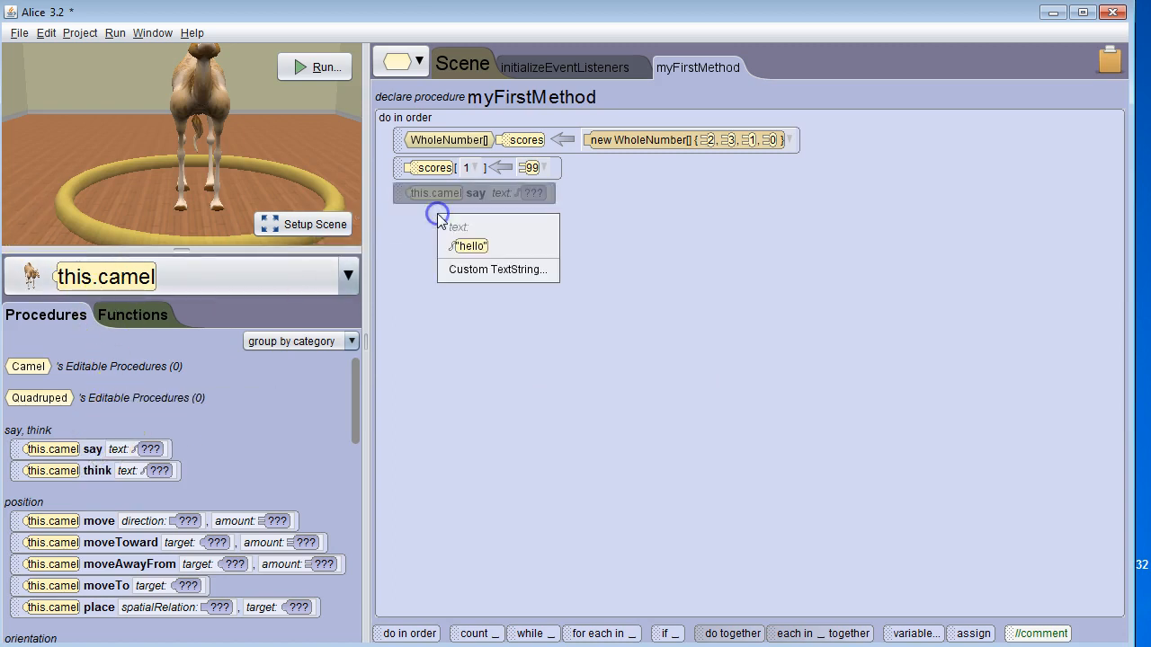
# Set camel say to text + scores[1], run the world once and return to code
pyautogui.click(471, 245)
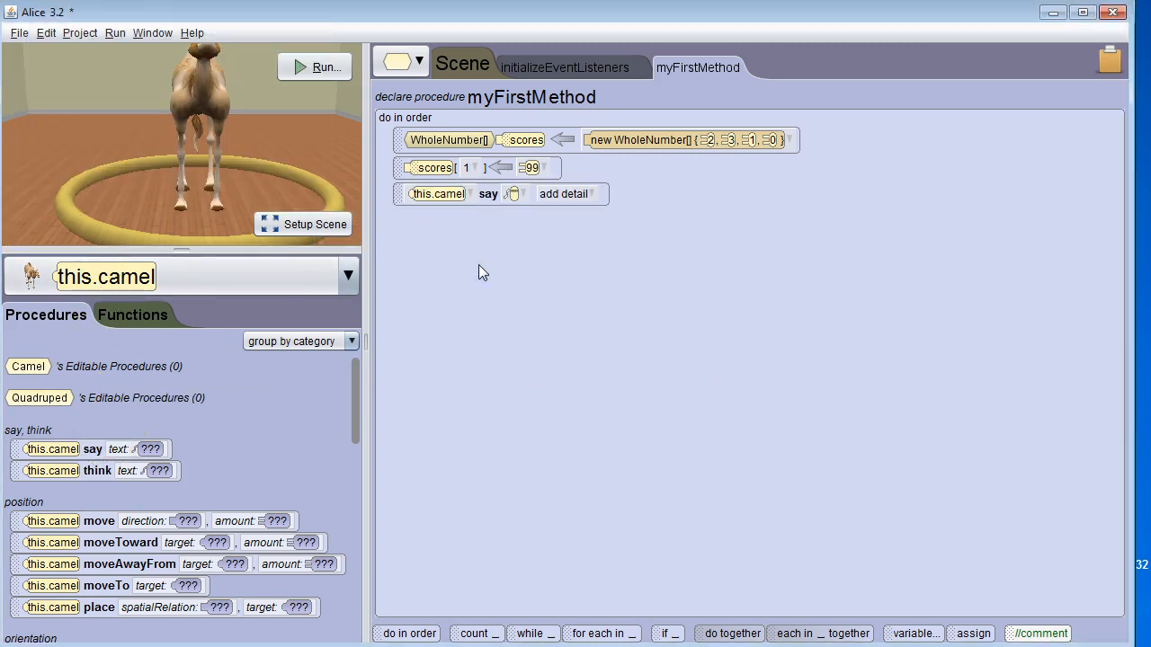
pyautogui.click(512, 194)
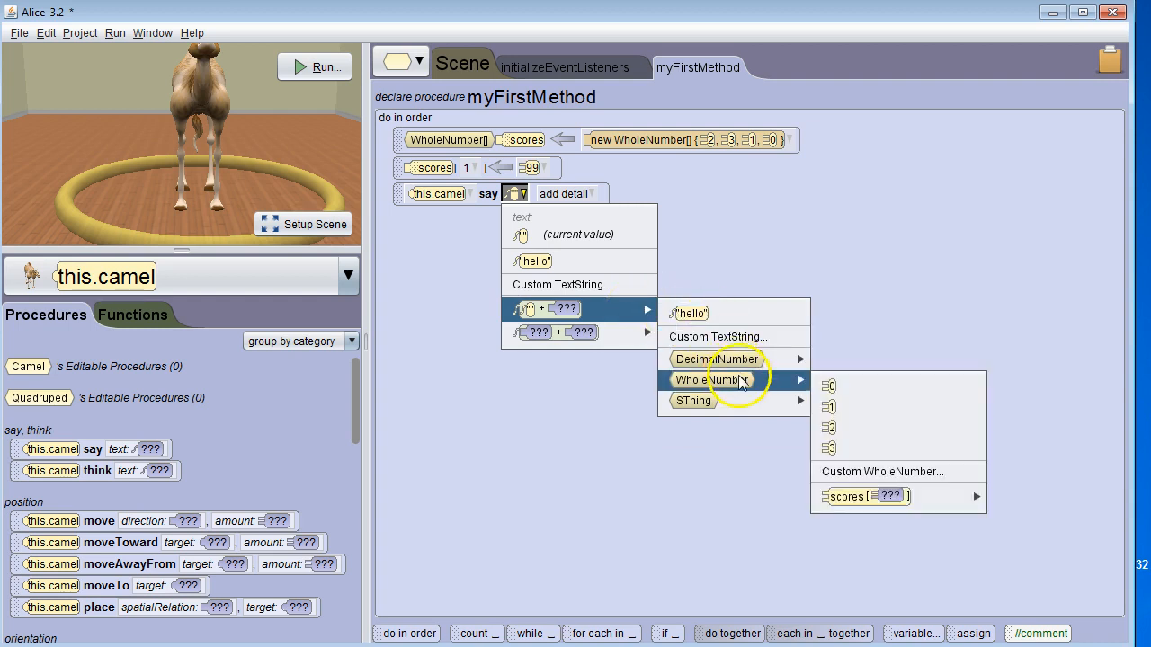
pyautogui.moveTo(881, 471)
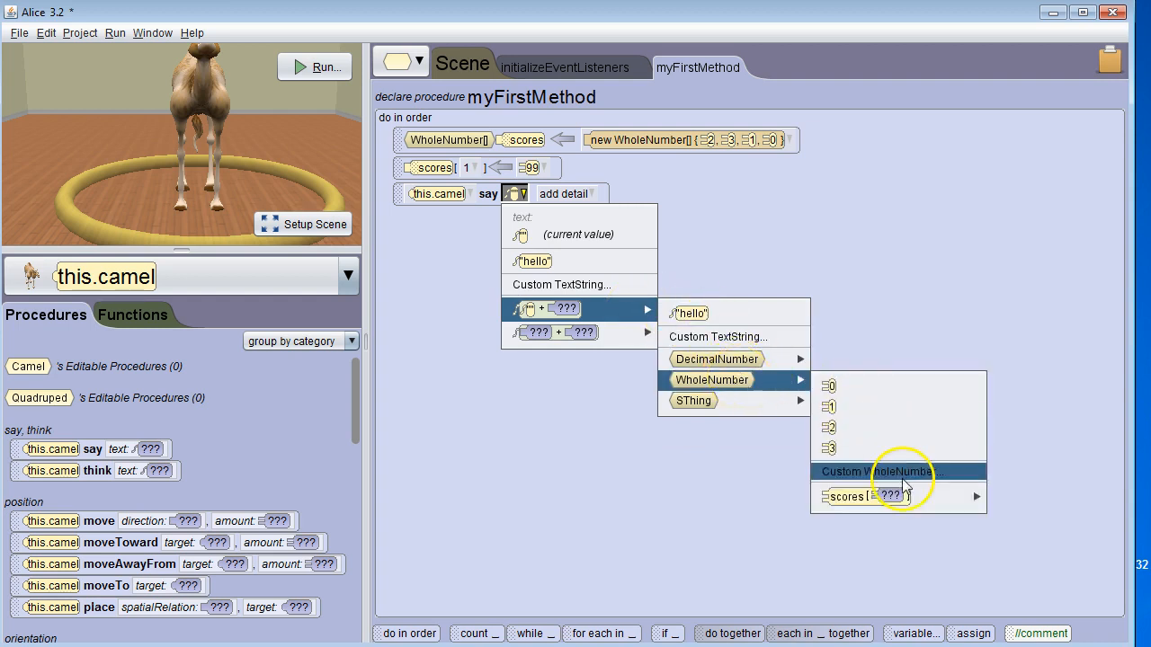
pyautogui.moveTo(849, 496)
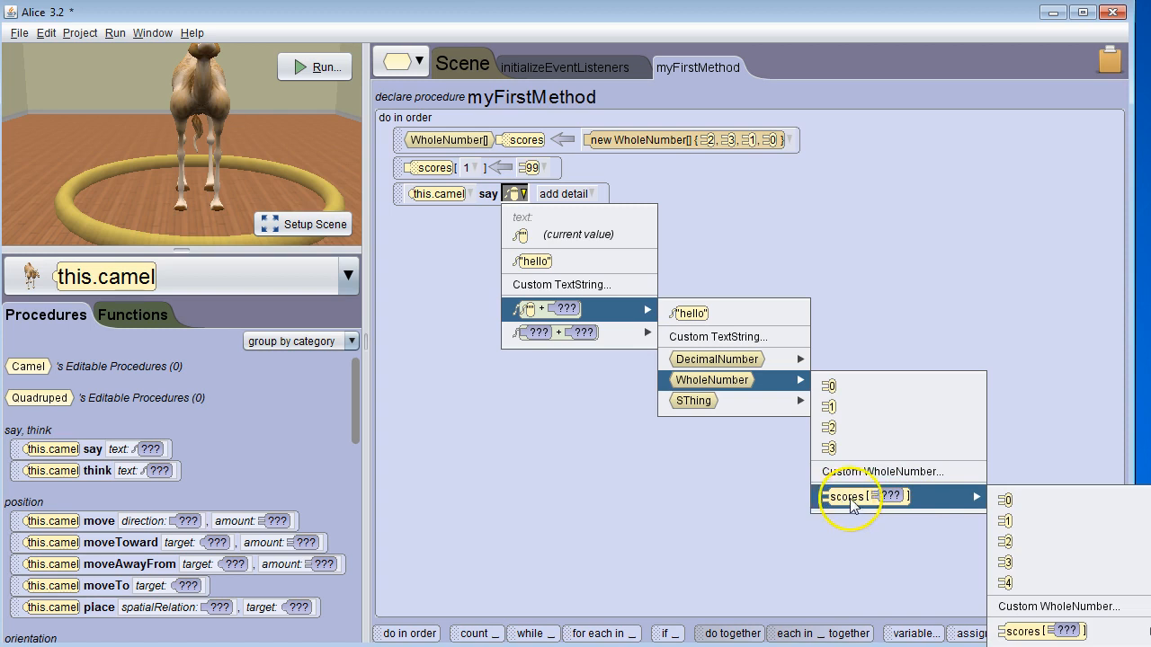
pyautogui.moveTo(1007, 521)
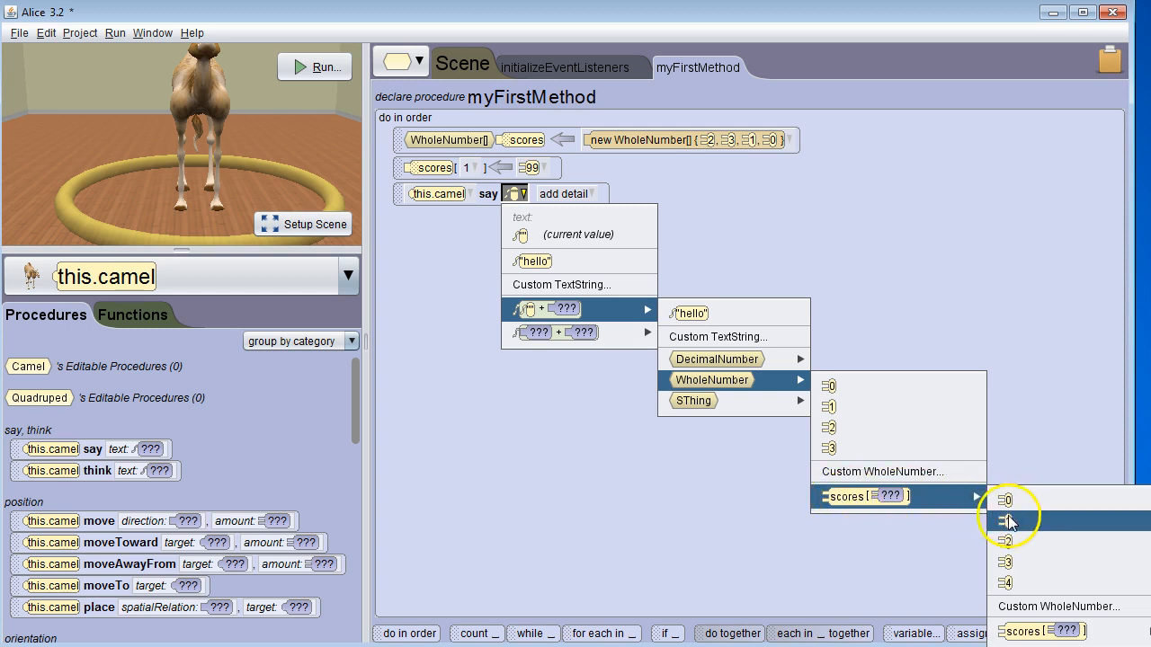
pyautogui.click(1003, 521)
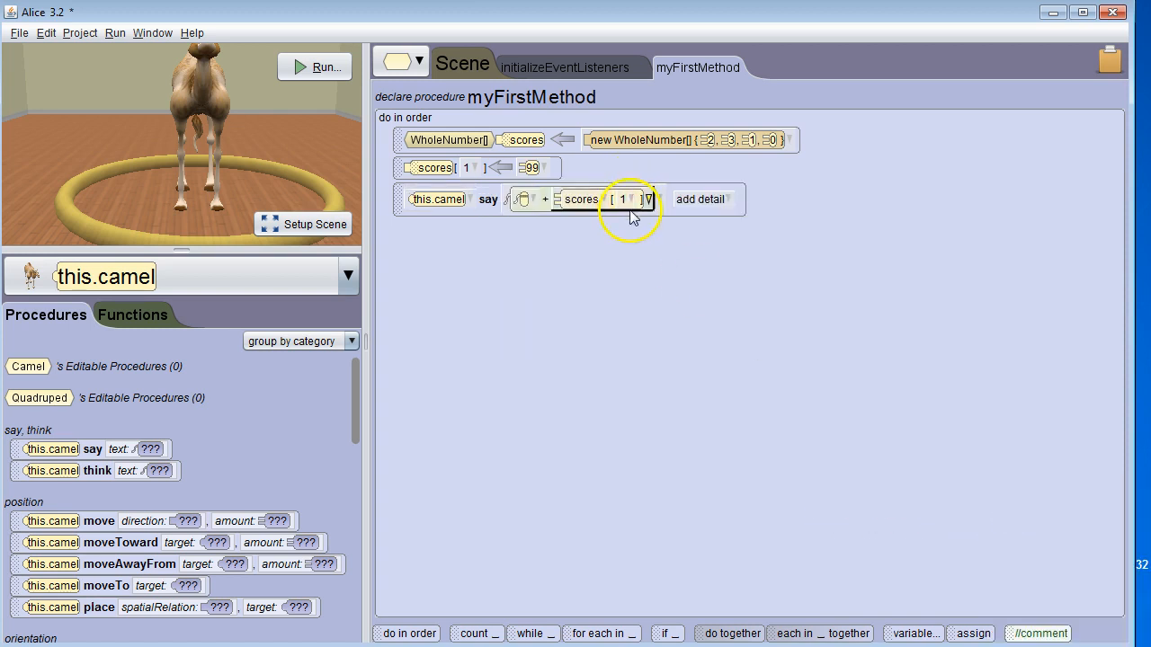
pyautogui.moveTo(486, 170)
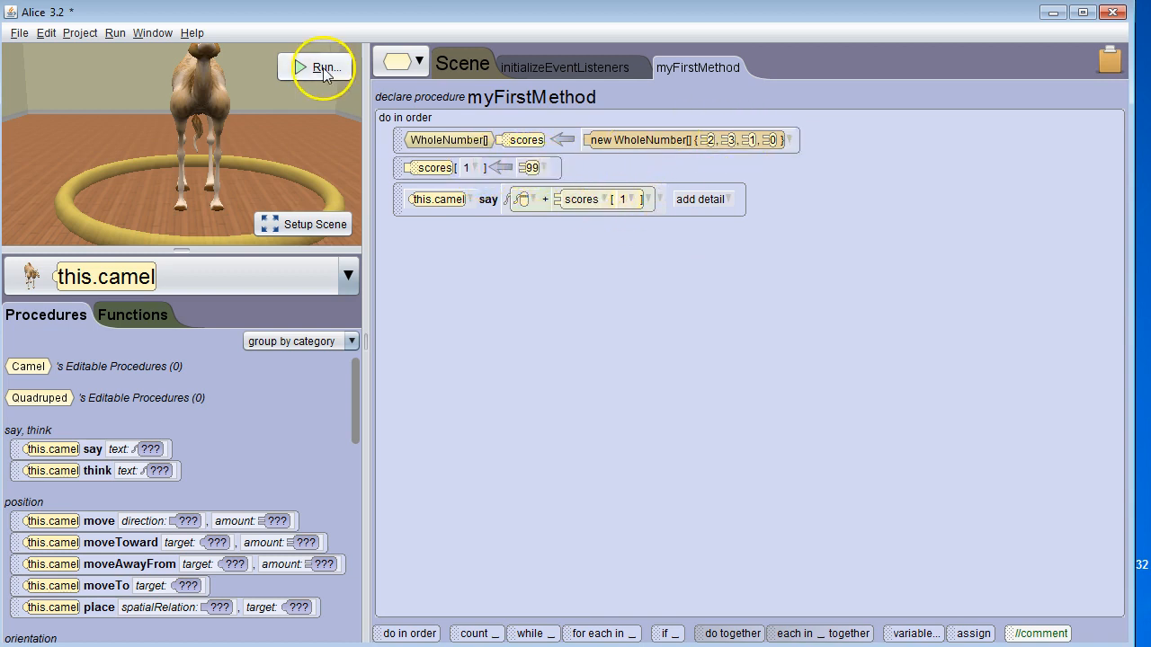
pyautogui.click(325, 69)
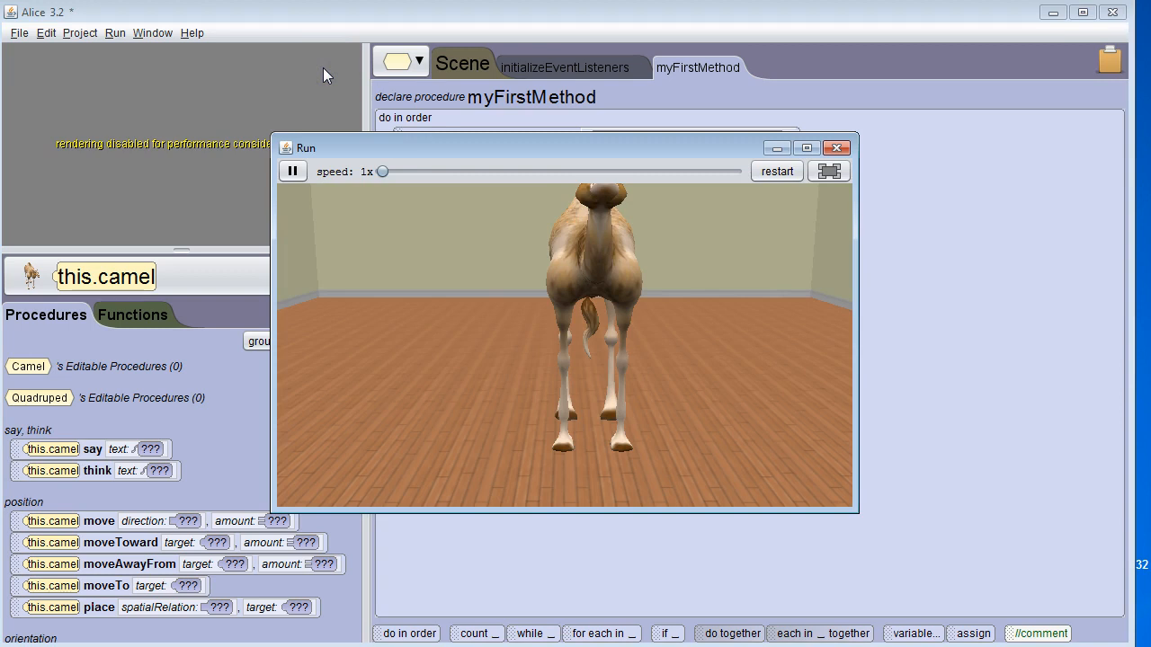
pyautogui.click(834, 148)
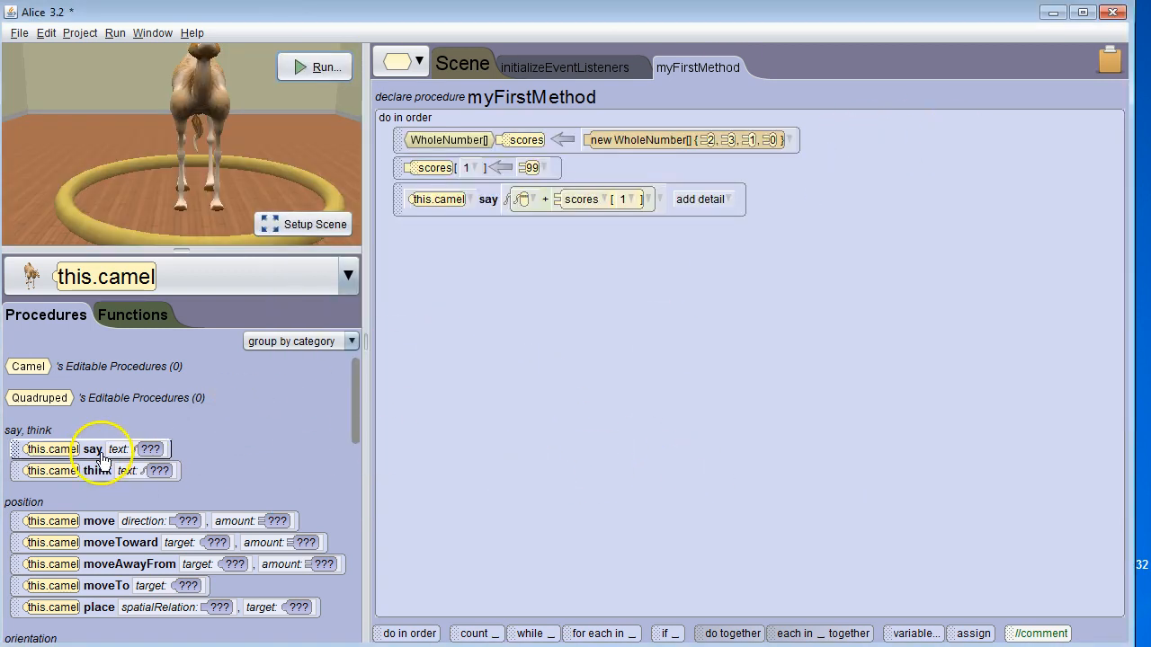
# Add a second camel say with text + scores[3], run the world and return to code
pyautogui.moveTo(94, 449); pyautogui.dragTo(471, 230)
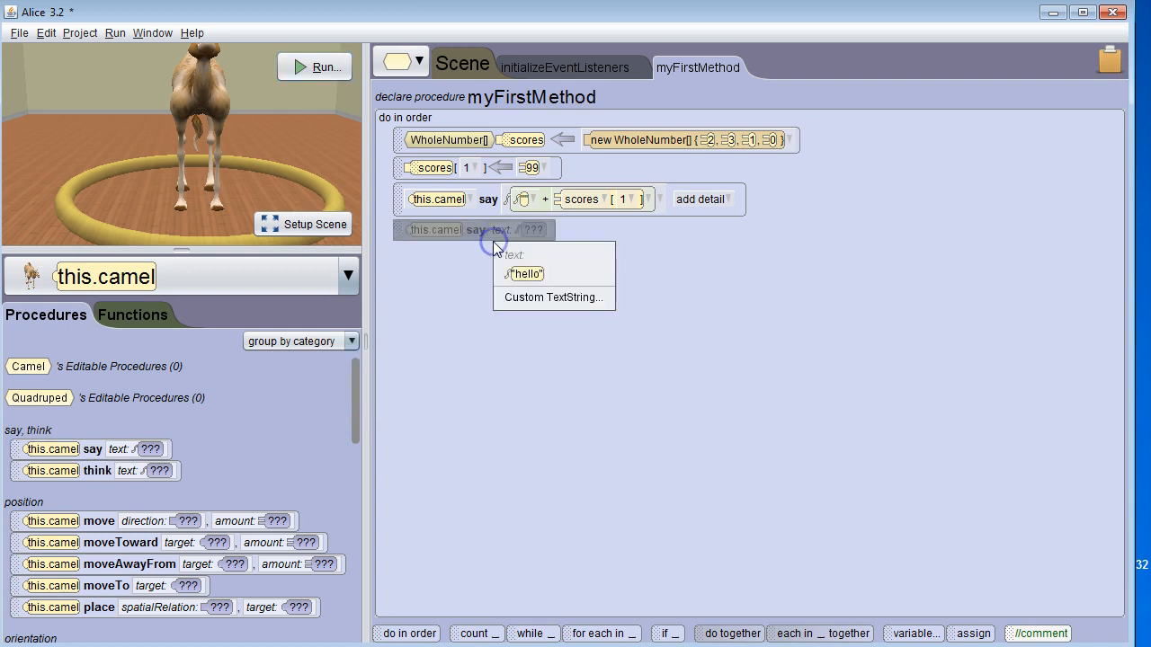
pyautogui.click(553, 299)
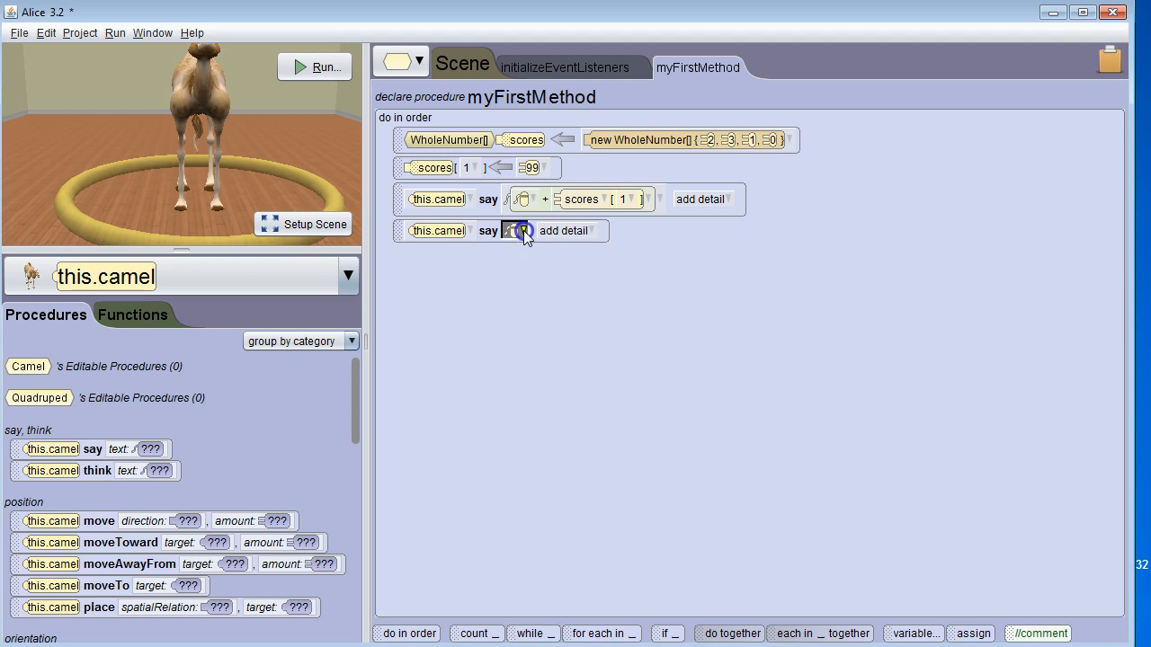
pyautogui.click(514, 230)
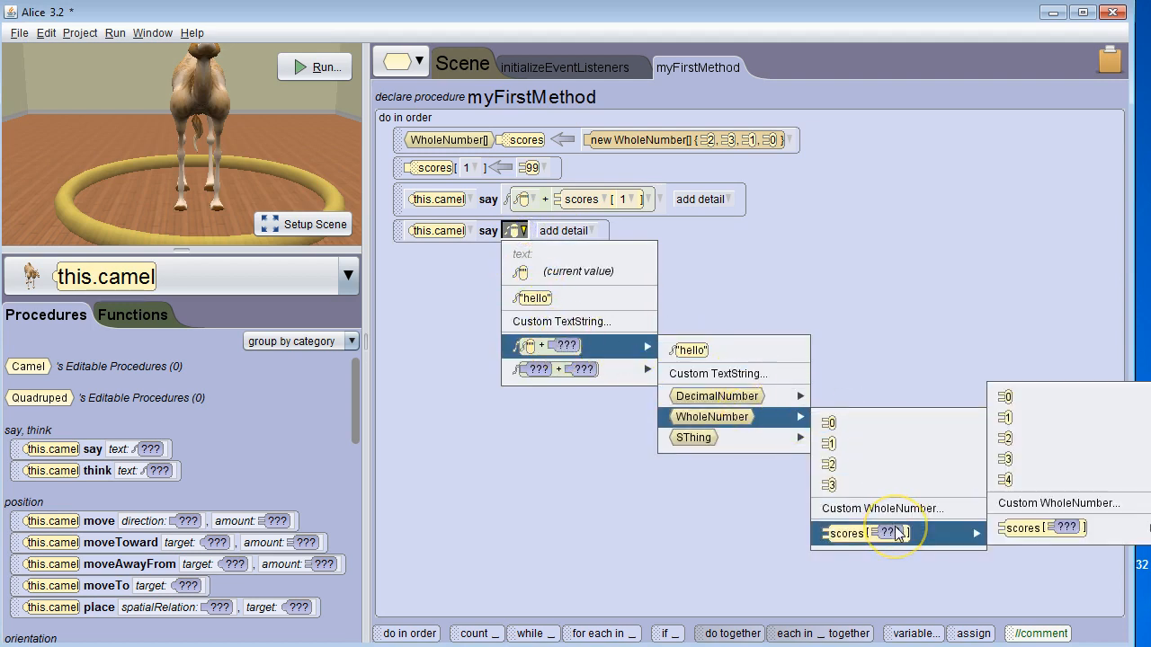
pyautogui.moveTo(1028, 494)
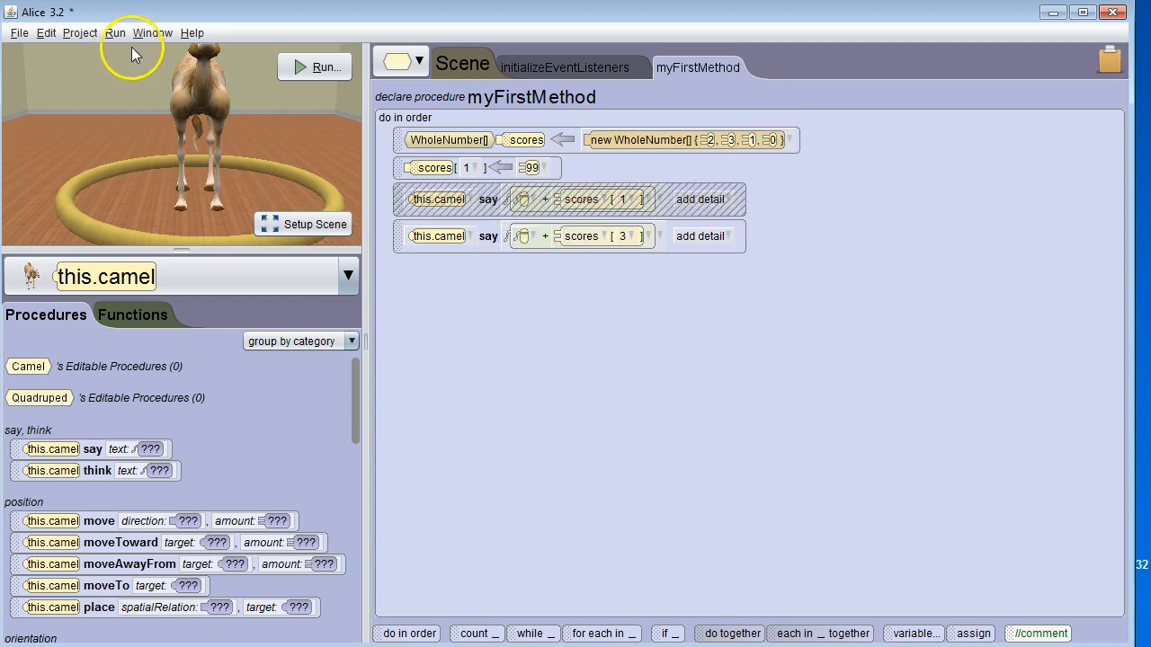
pyautogui.click(313, 67)
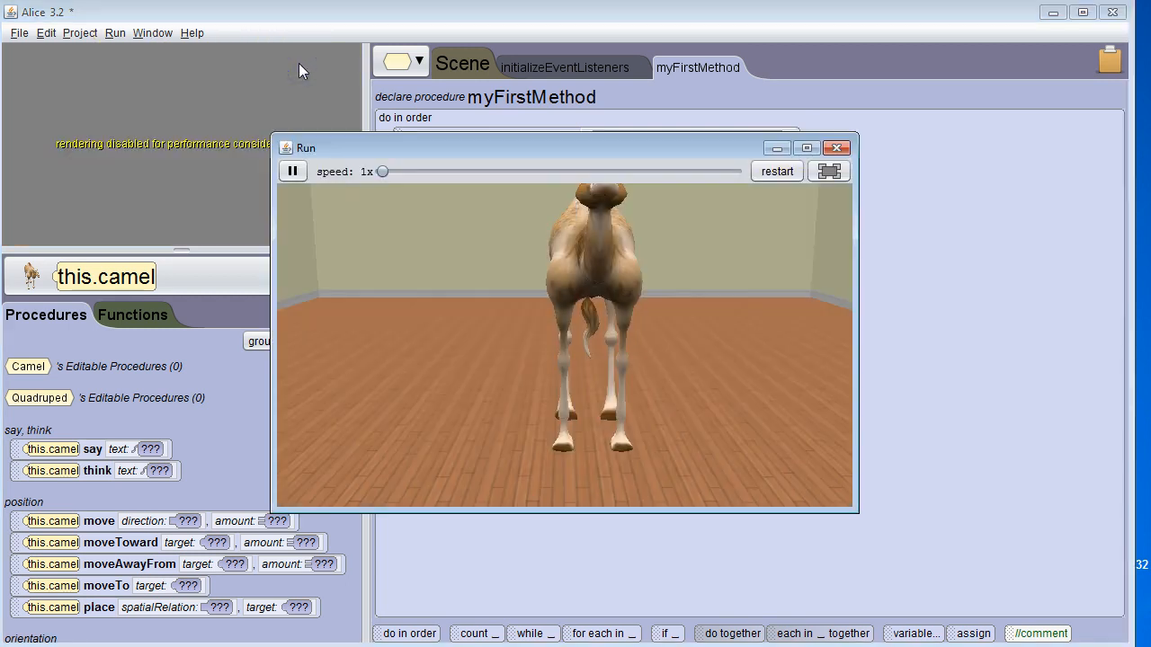
pyautogui.click(835, 147)
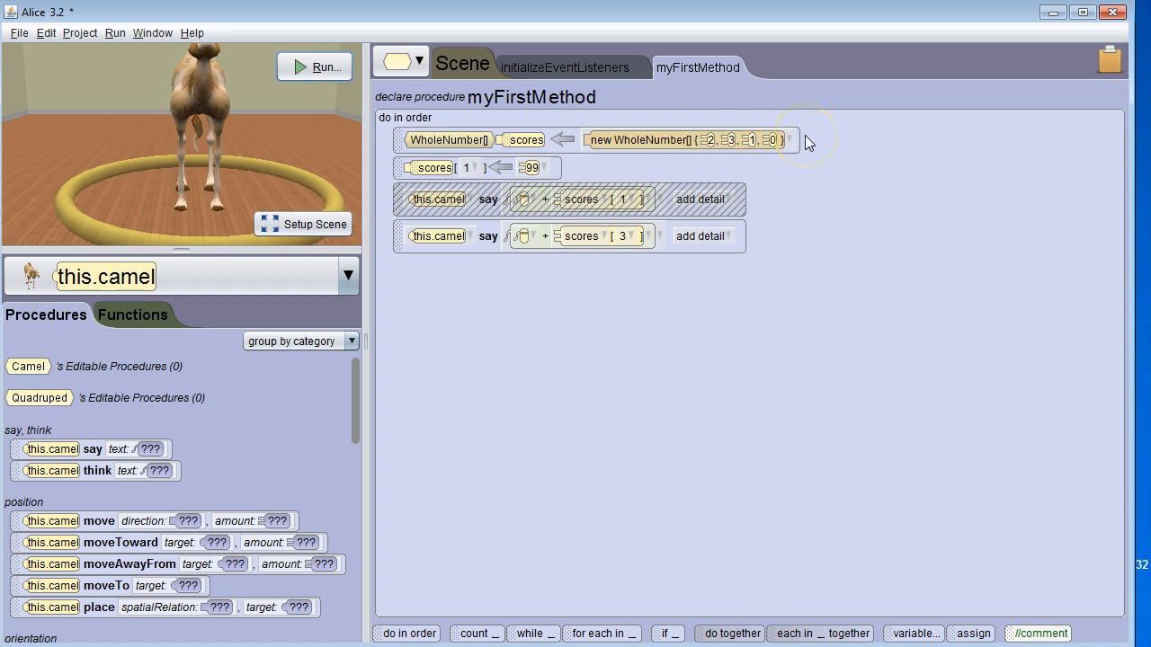
pyautogui.click(625, 236)
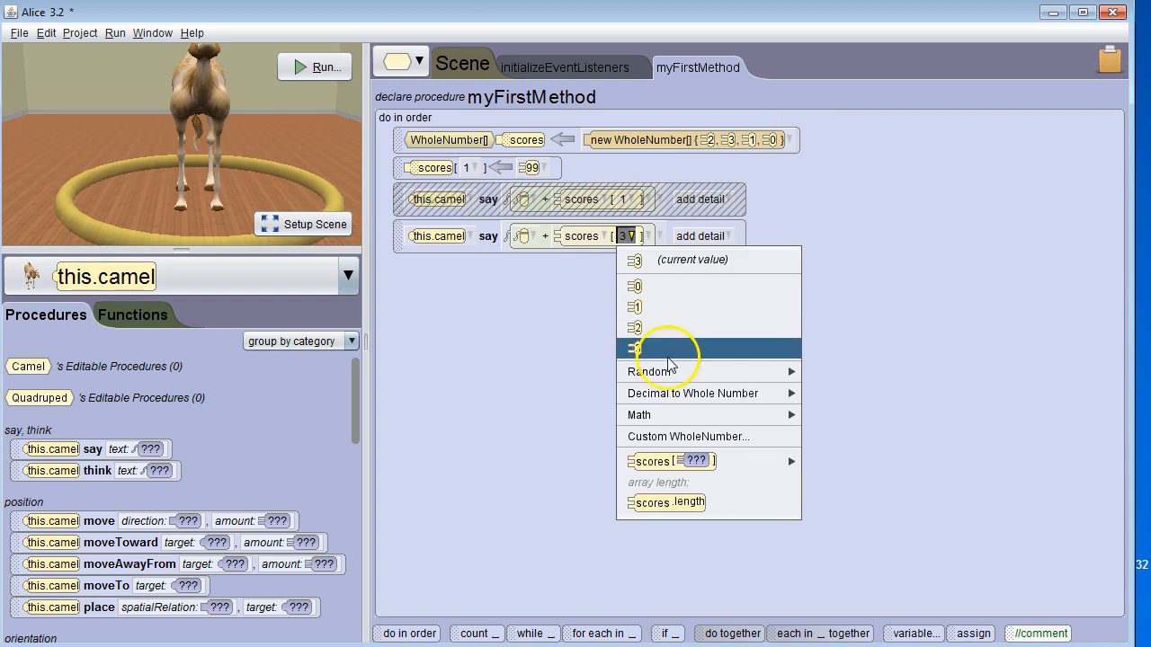
pyautogui.click(687, 437)
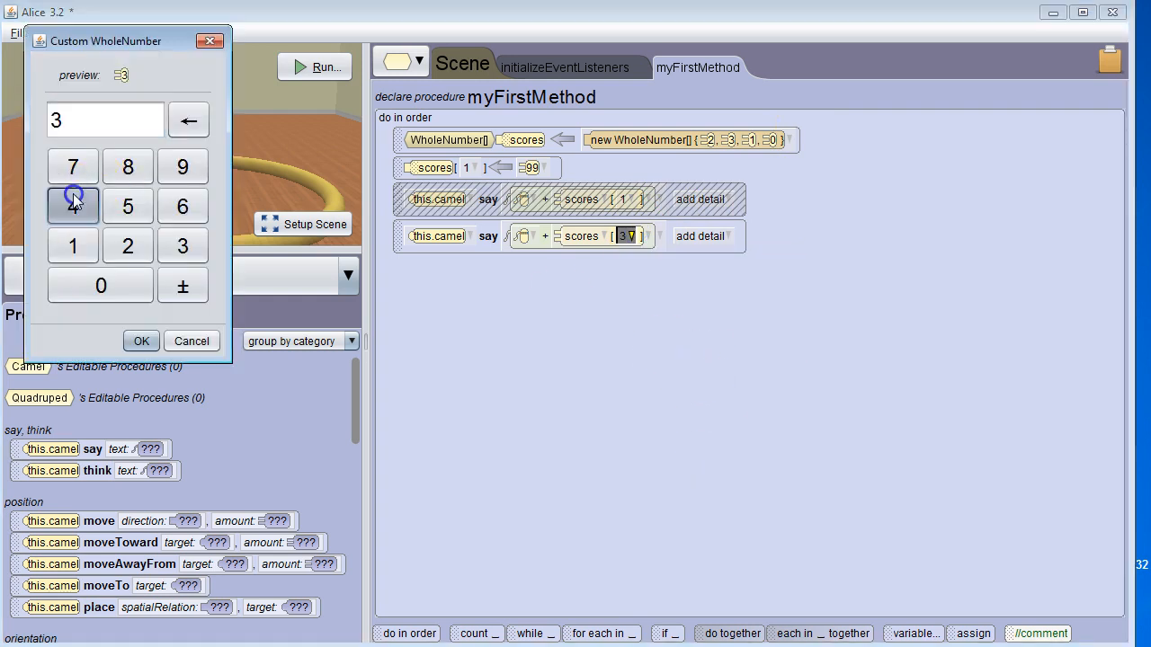
pyautogui.click(141, 341)
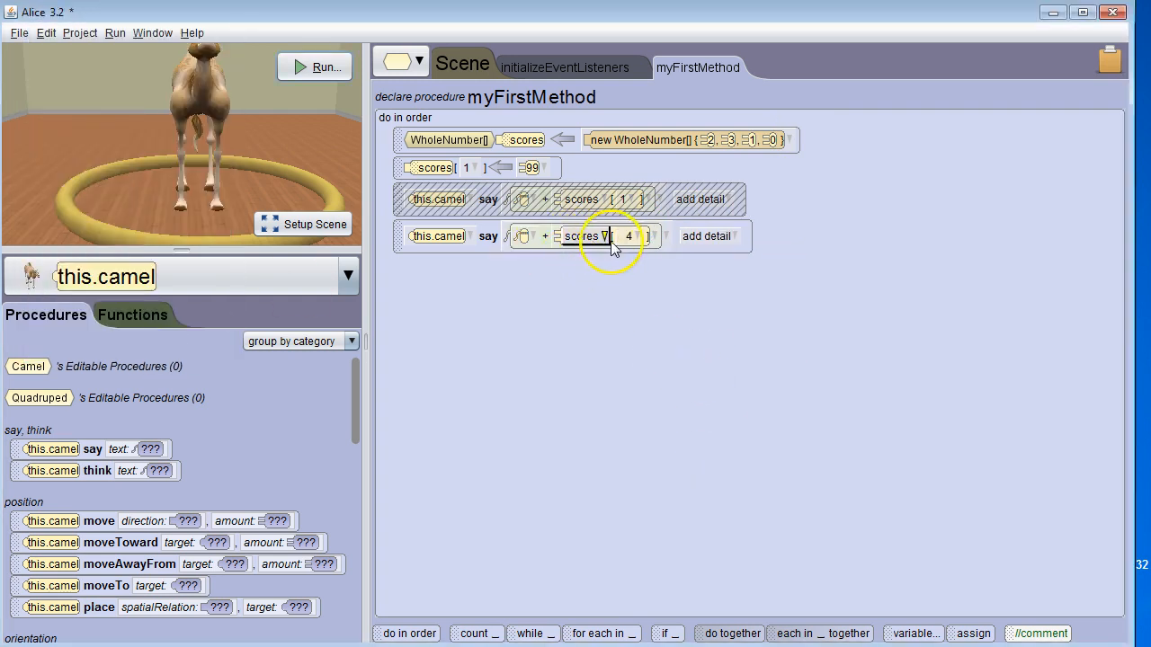
pyautogui.click(313, 66)
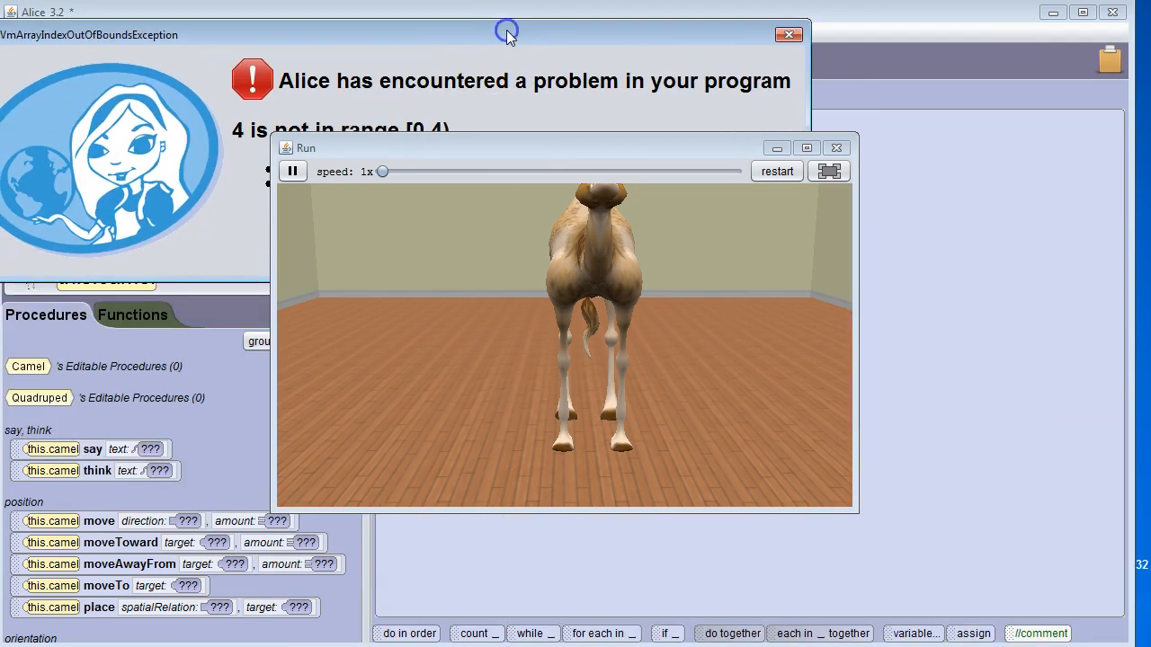
pyautogui.click(787, 35)
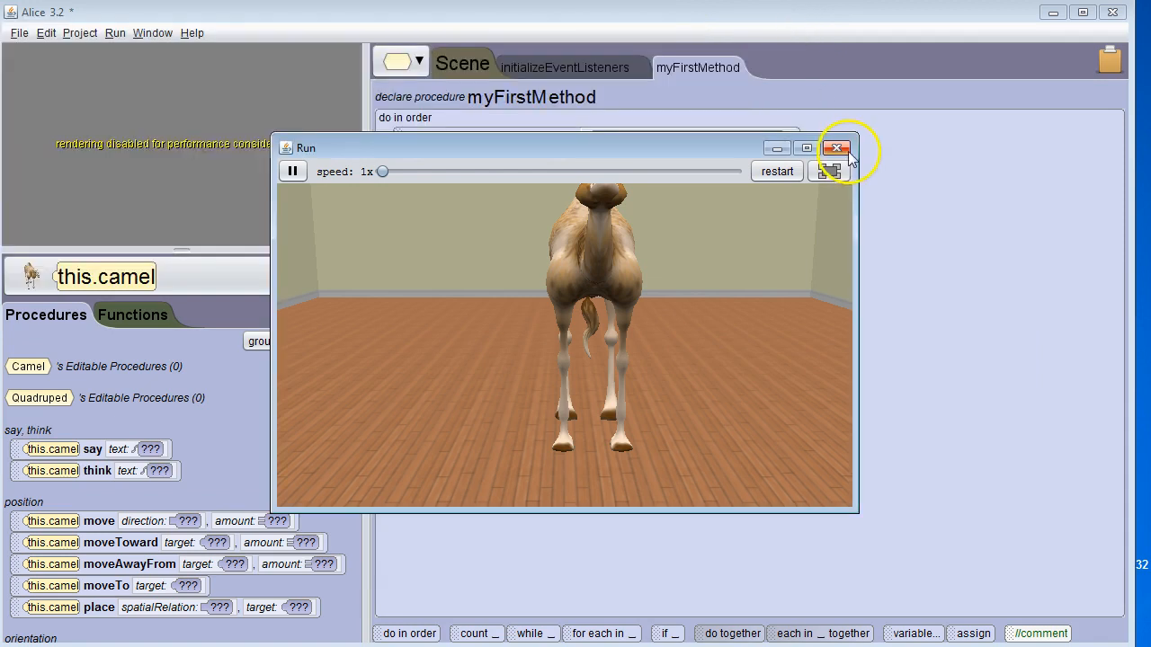
pyautogui.click(835, 148)
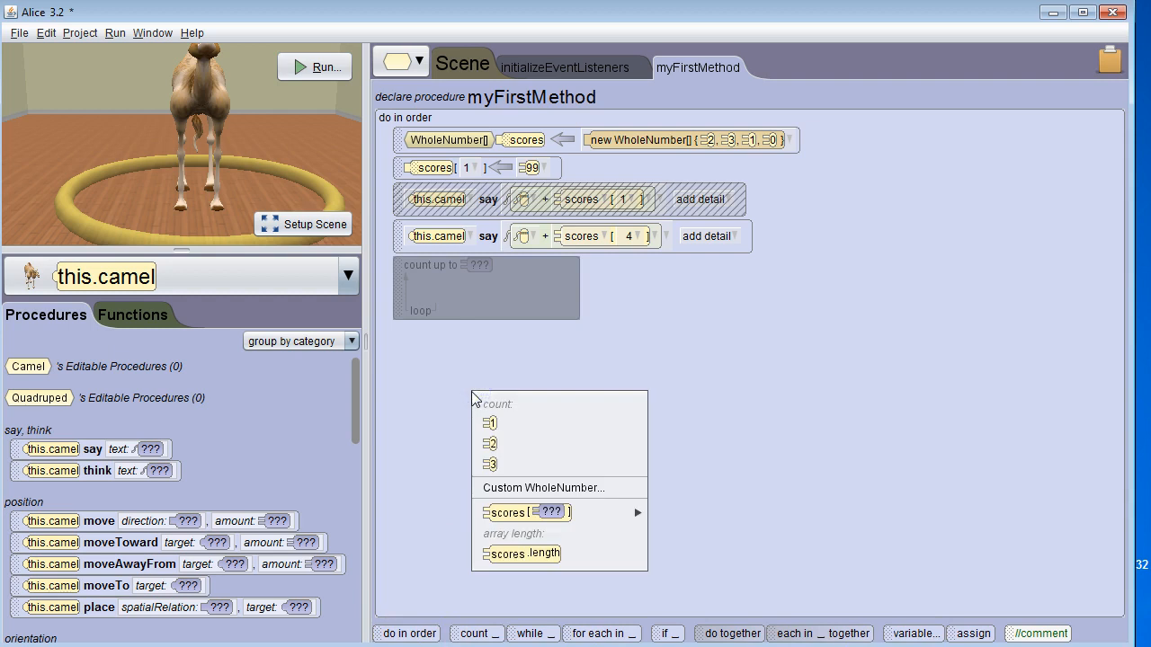
pyautogui.moveTo(701, 81)
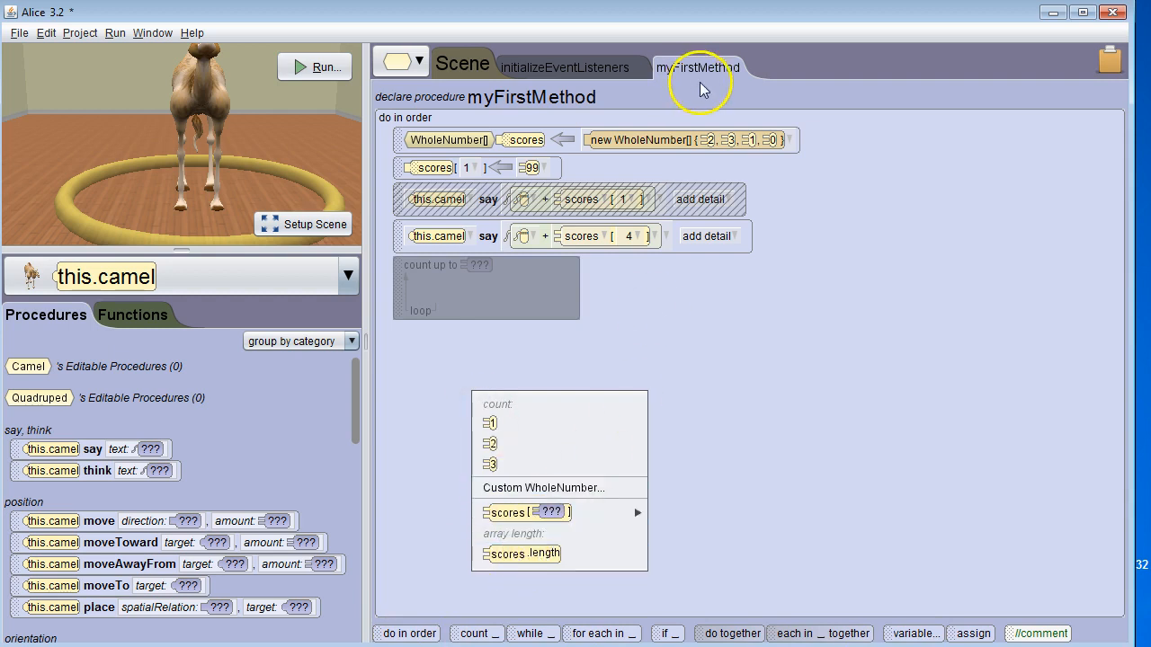
pyautogui.moveTo(777, 147)
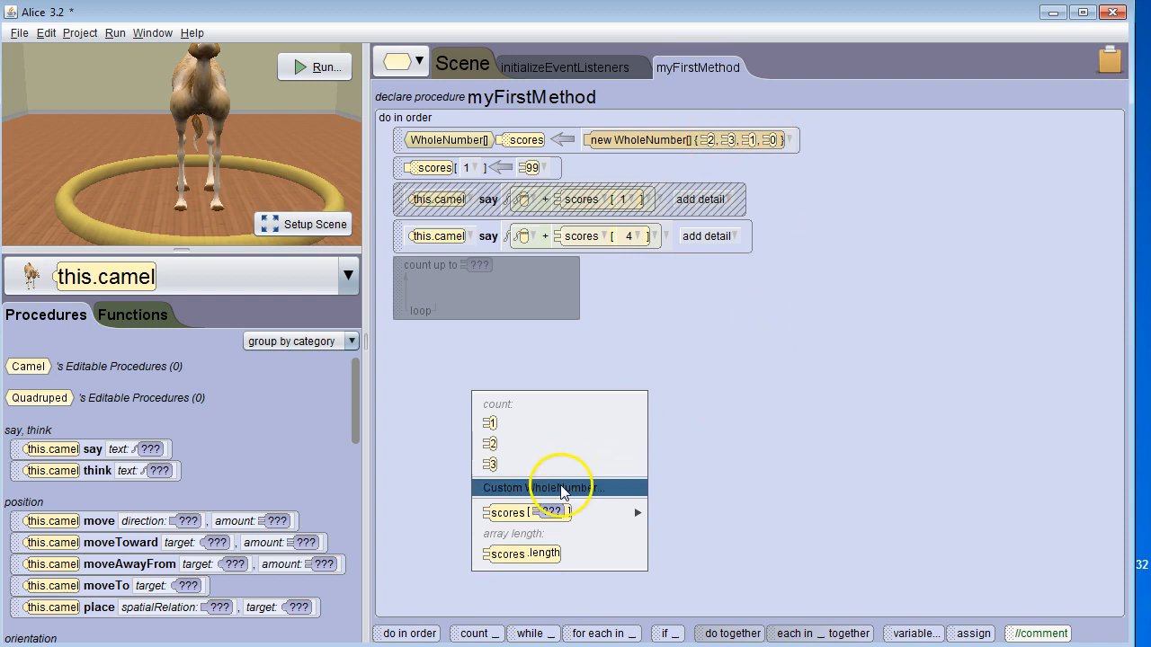
# Set the count loop to repeat scores.length times
pyautogui.click(521, 554)
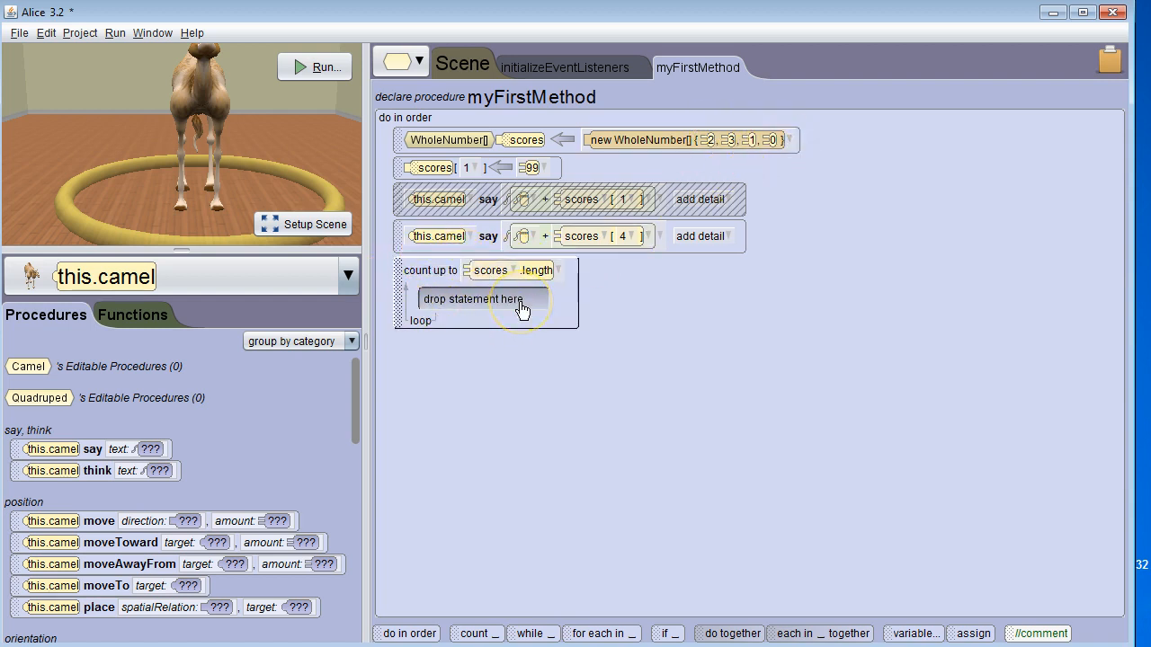
pyautogui.moveTo(956, 604)
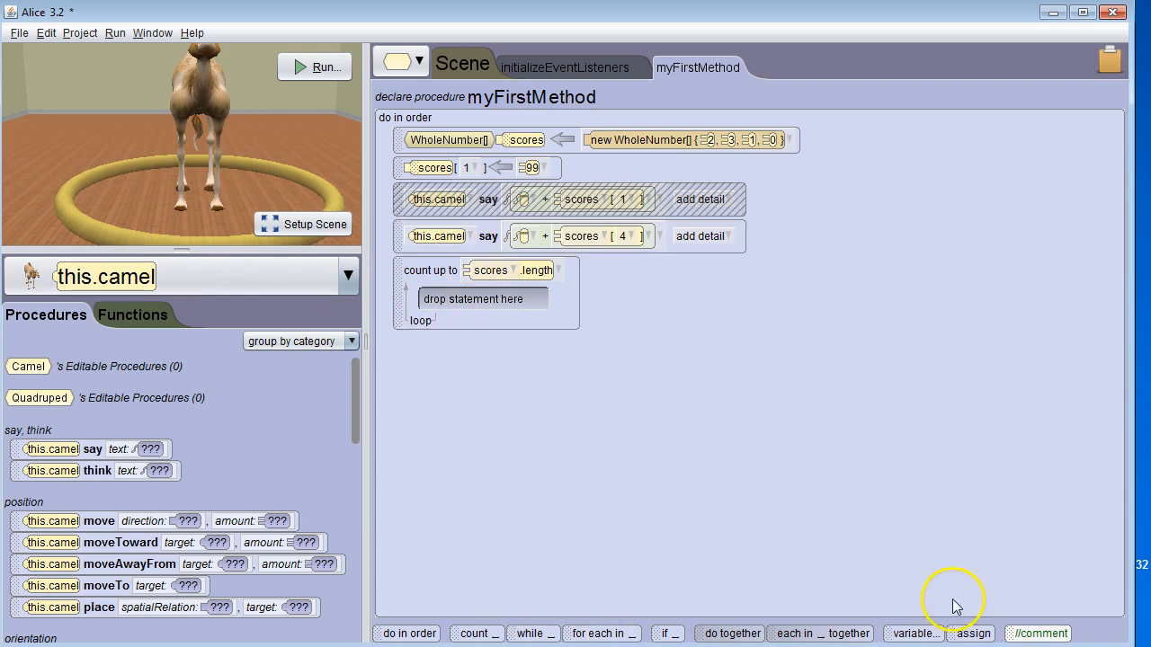
# Declare WholeNumber variable 'index' initialized to 0 before the loop
pyautogui.click(913, 633)
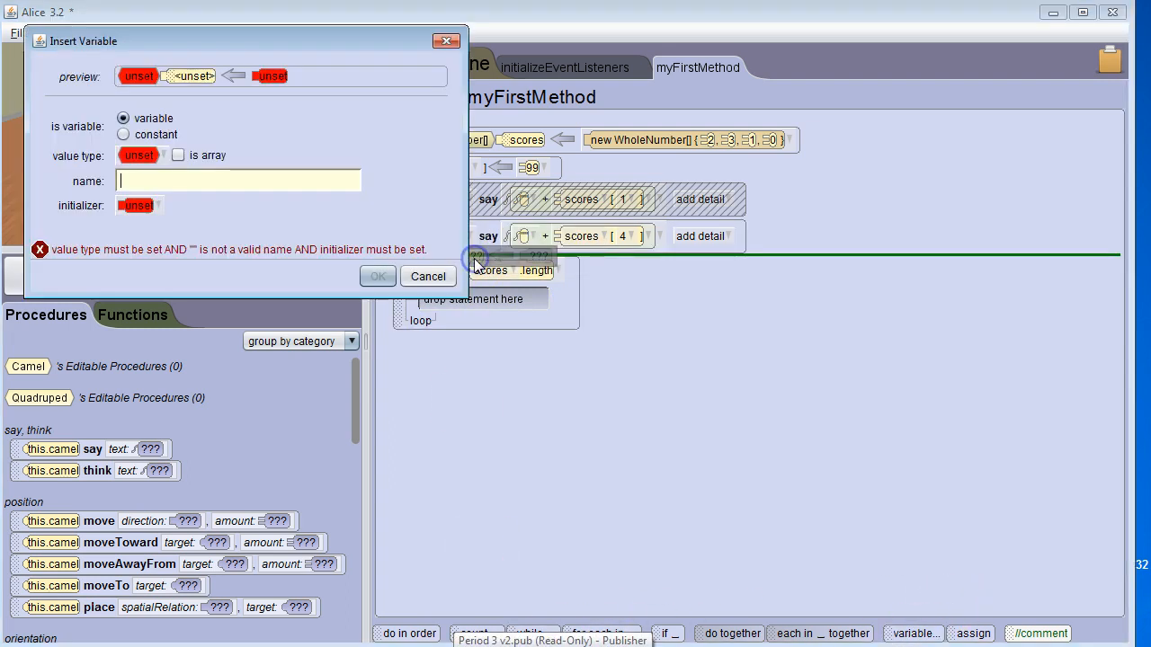
pyautogui.moveTo(225, 201)
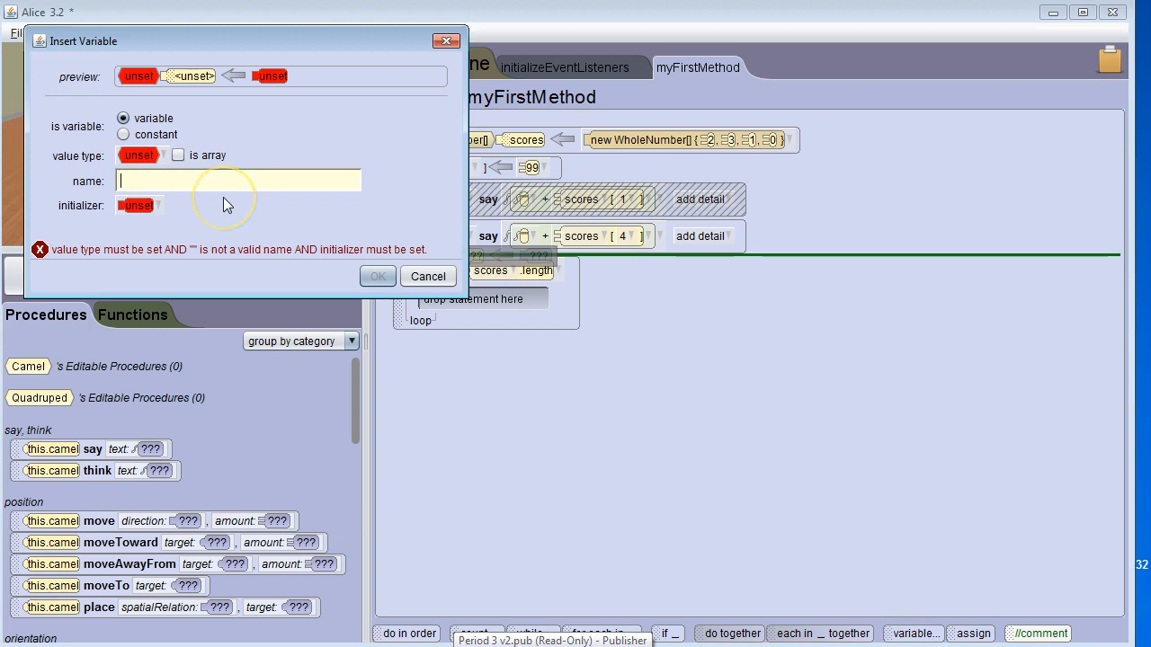
pyautogui.write('index')
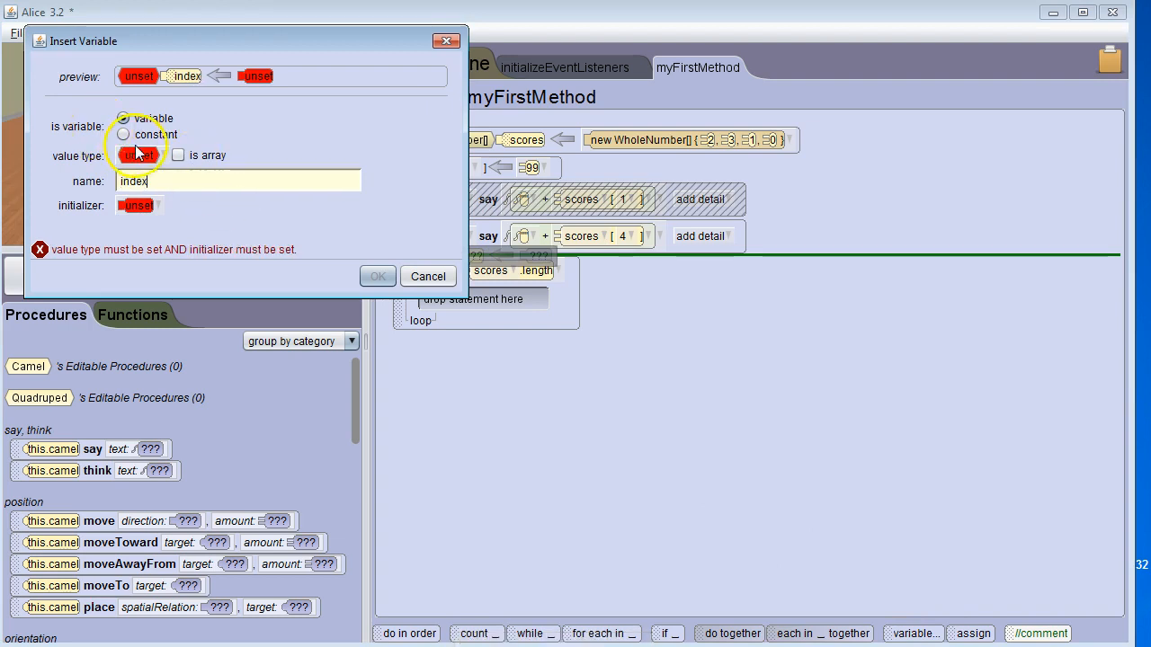
pyautogui.click(137, 154)
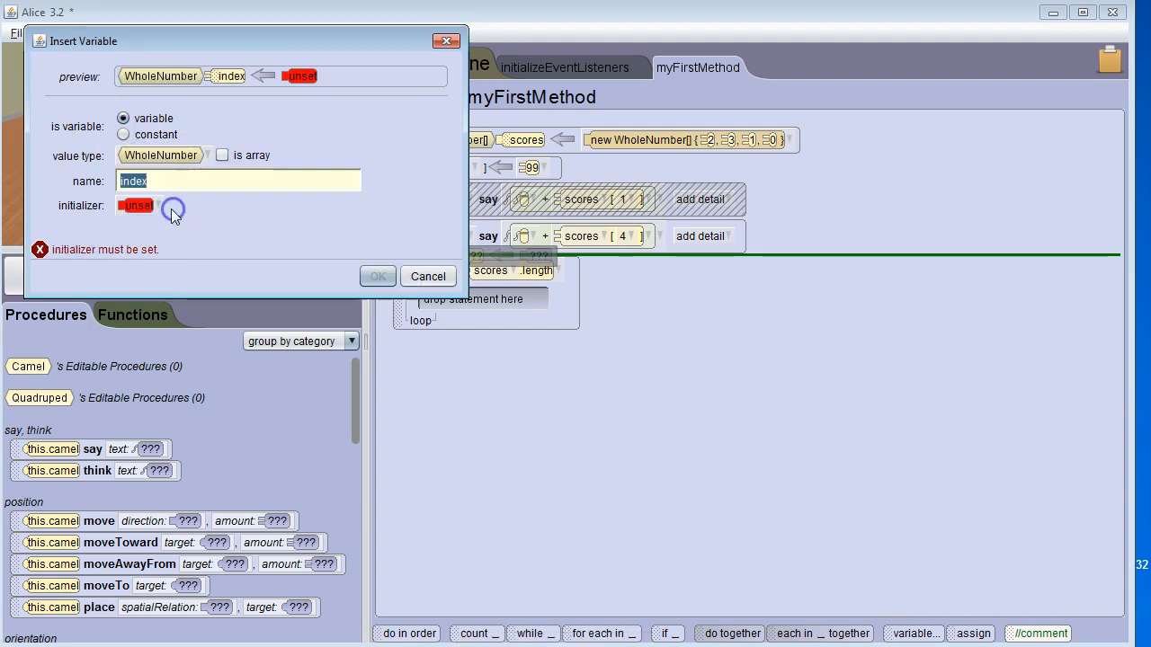
pyautogui.click(378, 277)
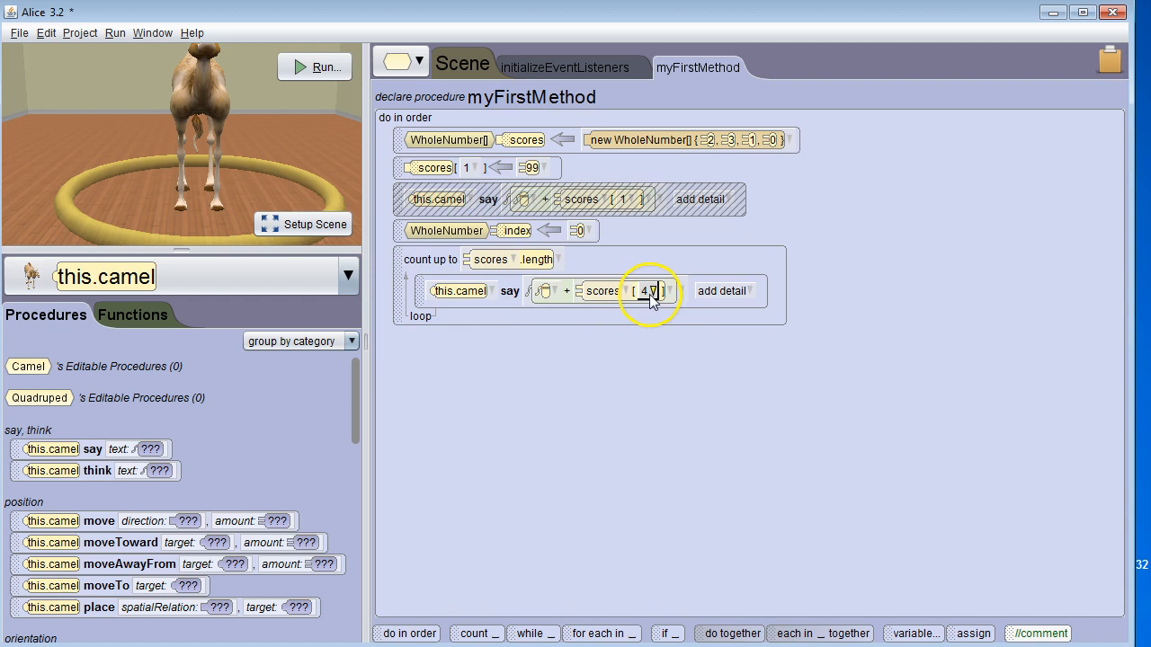
# Change the looped say statement's element from scores[4] to scores[index]
pyautogui.click(649, 291)
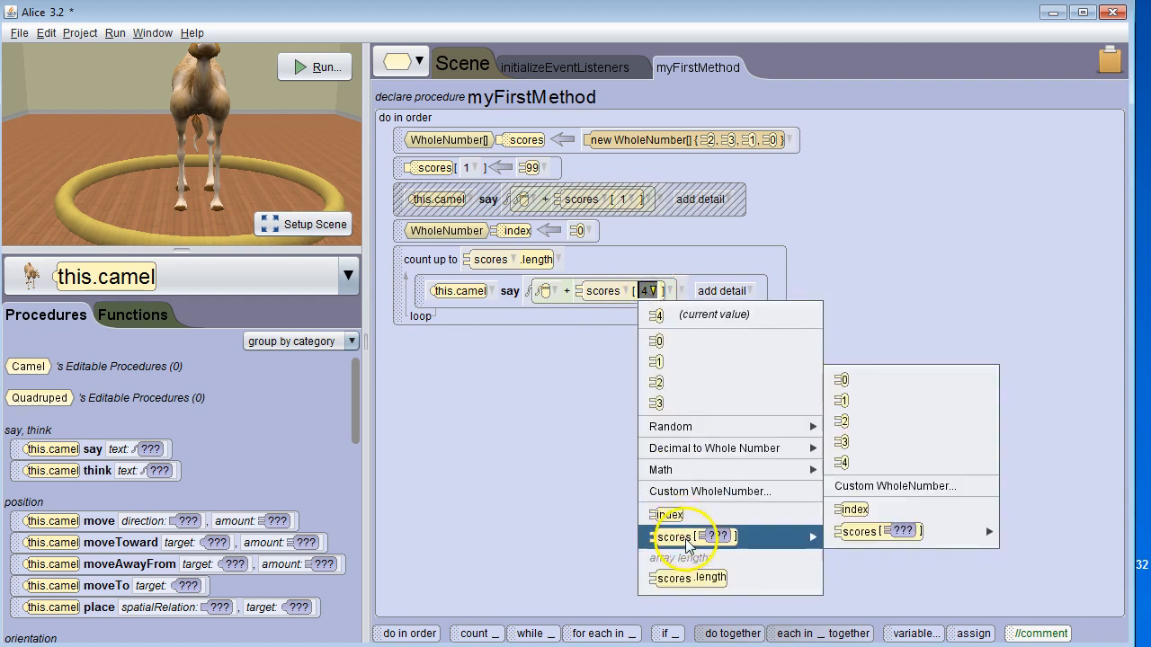
pyautogui.click(852, 508)
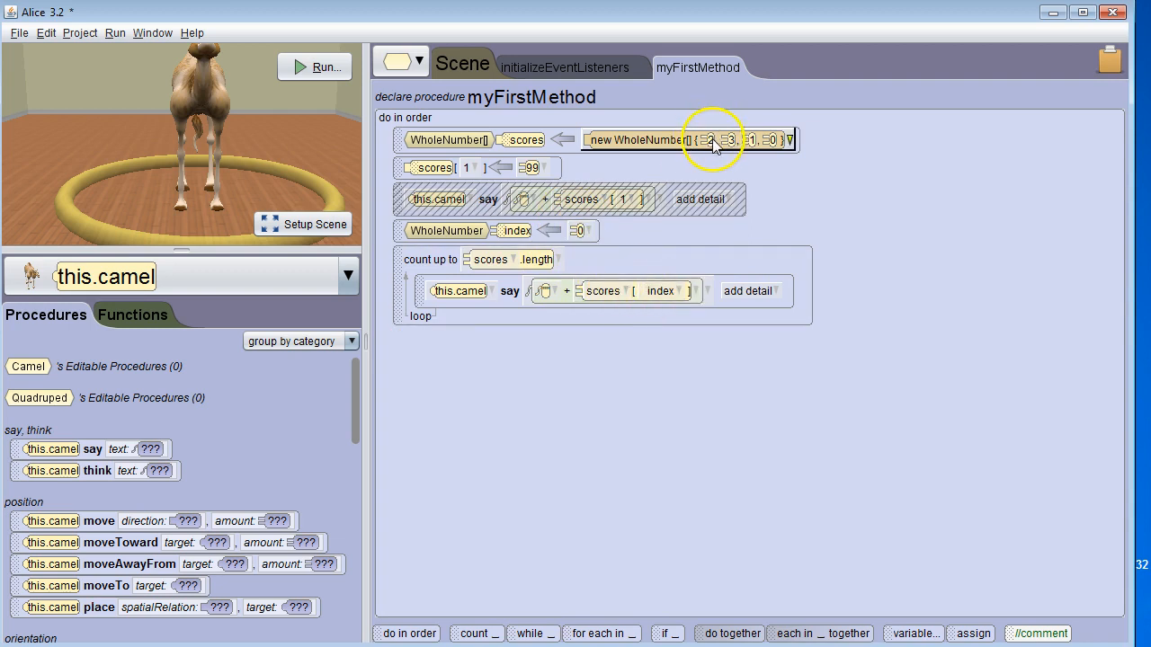
pyautogui.moveTo(782, 142)
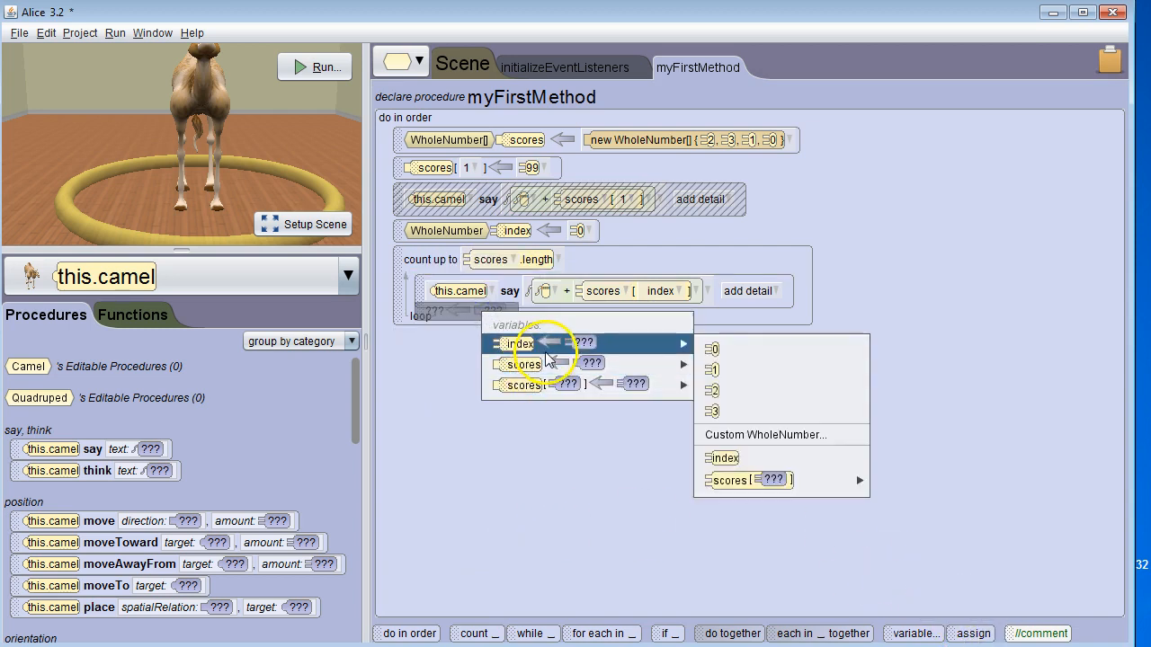
# Add the assignment index = index + 1 at the loop's end and run the world
pyautogui.click(722, 458)
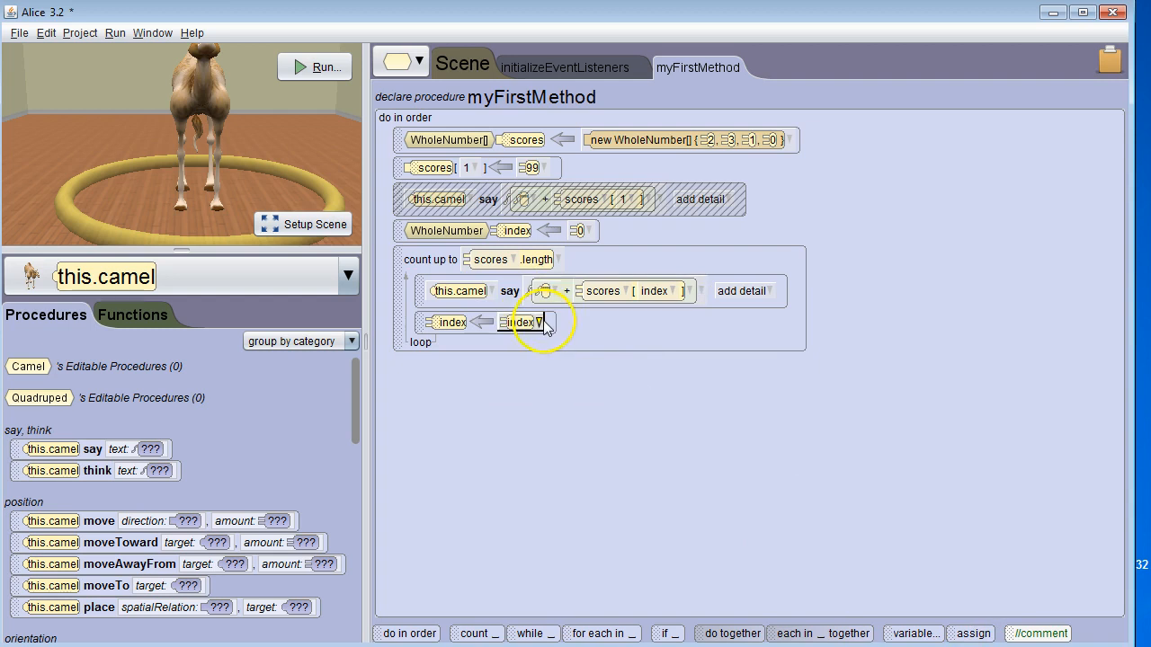
pyautogui.click(520, 322)
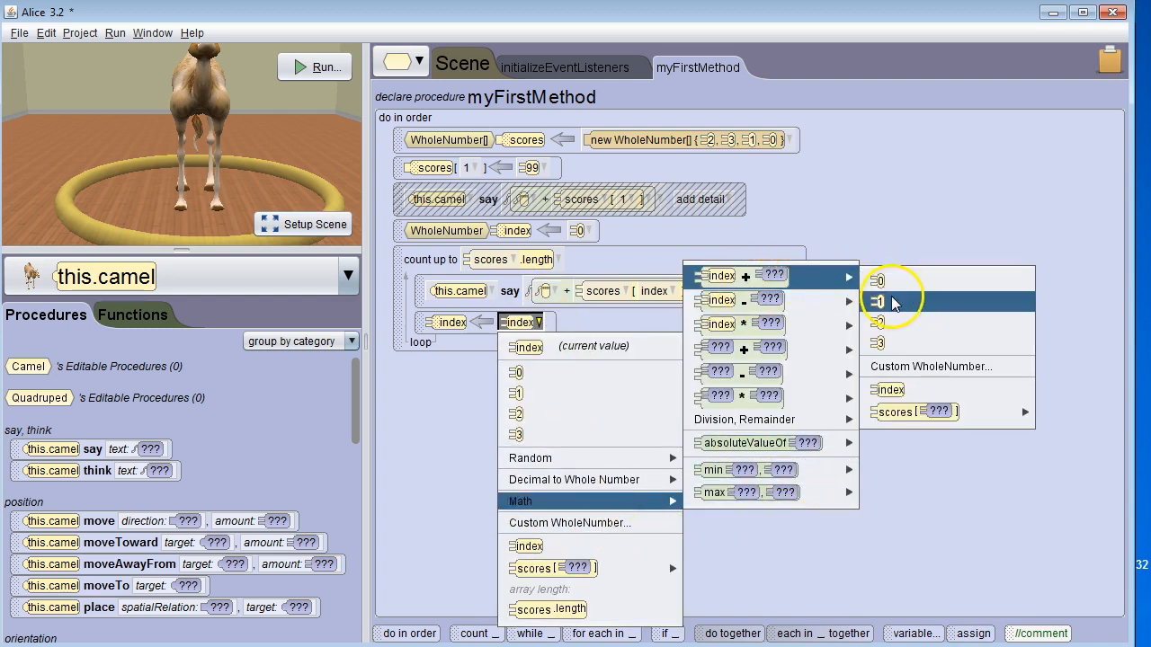
pyautogui.click(885, 389)
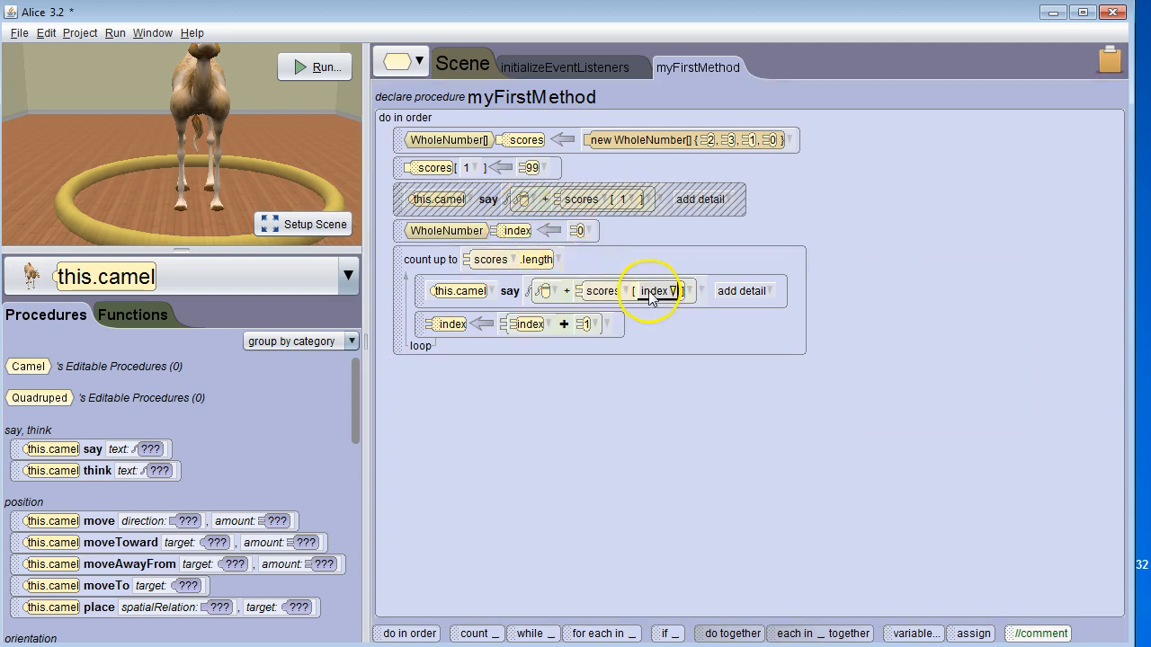
pyautogui.moveTo(557, 340)
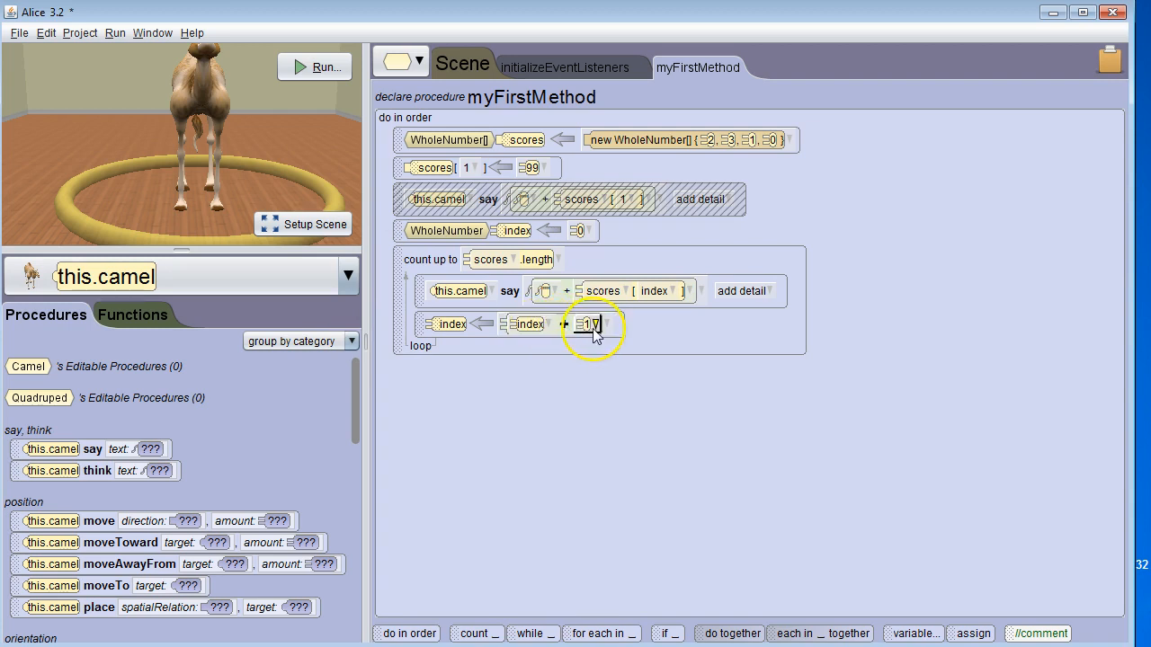
pyautogui.moveTo(590, 323)
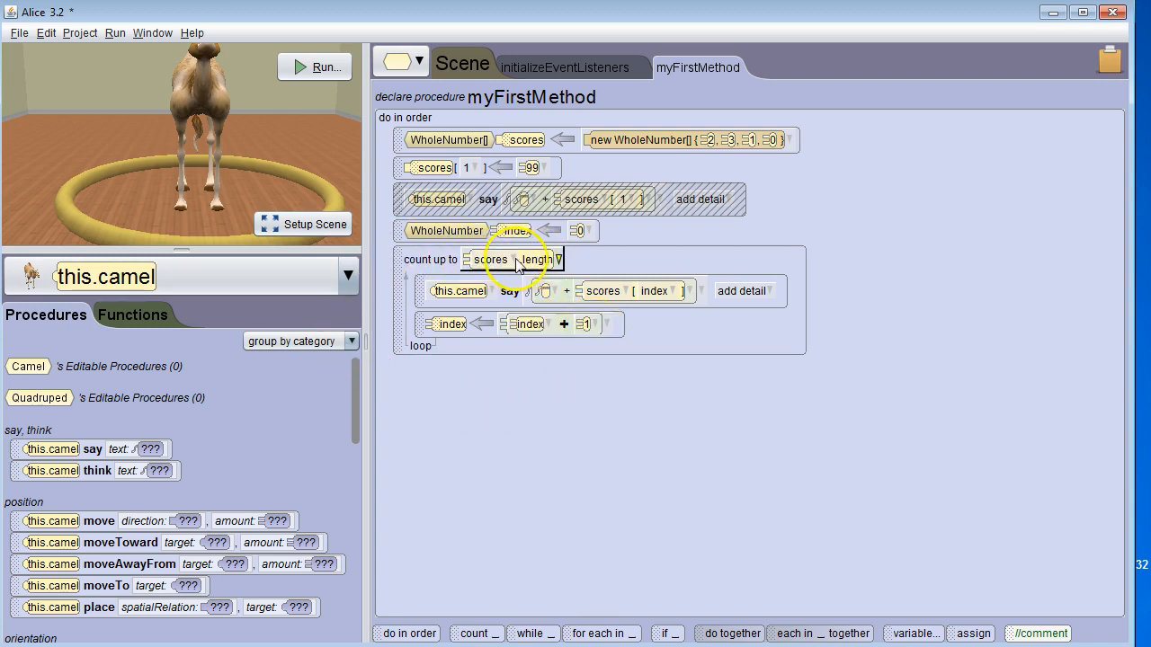
pyautogui.moveTo(475, 327)
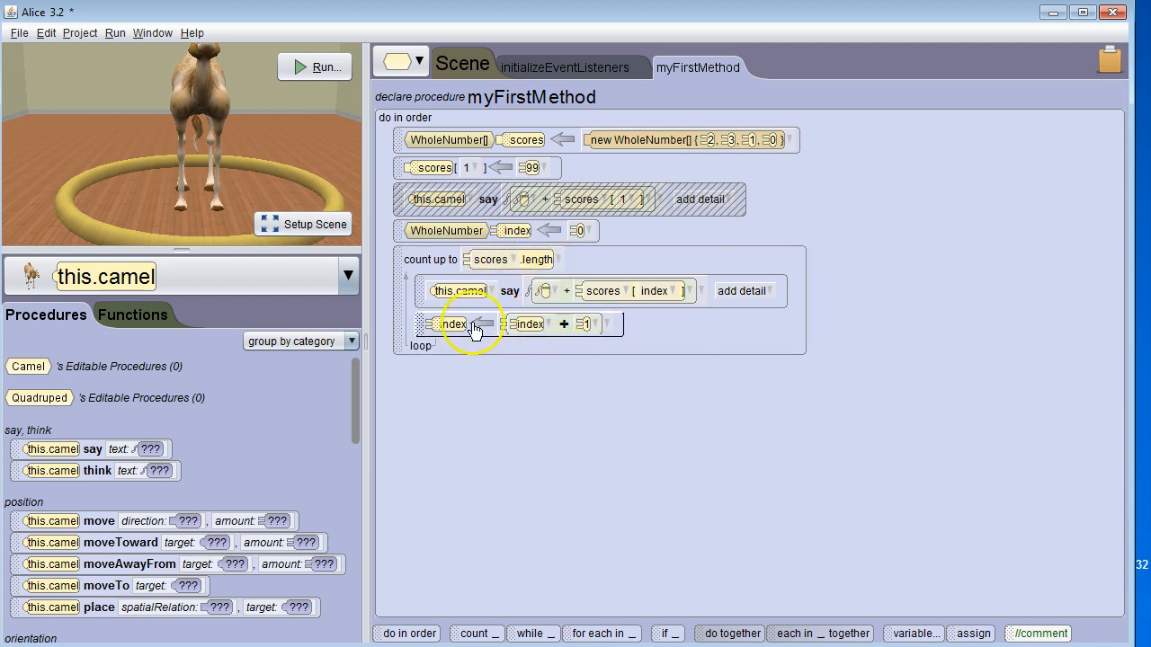
pyautogui.click(315, 66)
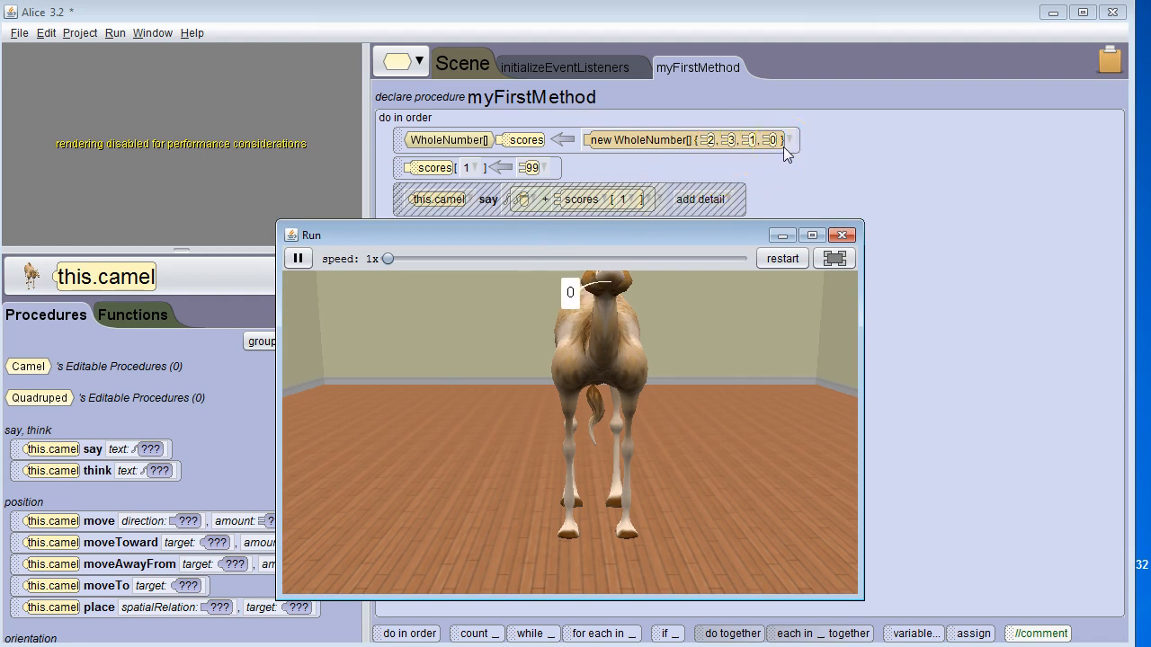
pyautogui.click(841, 234)
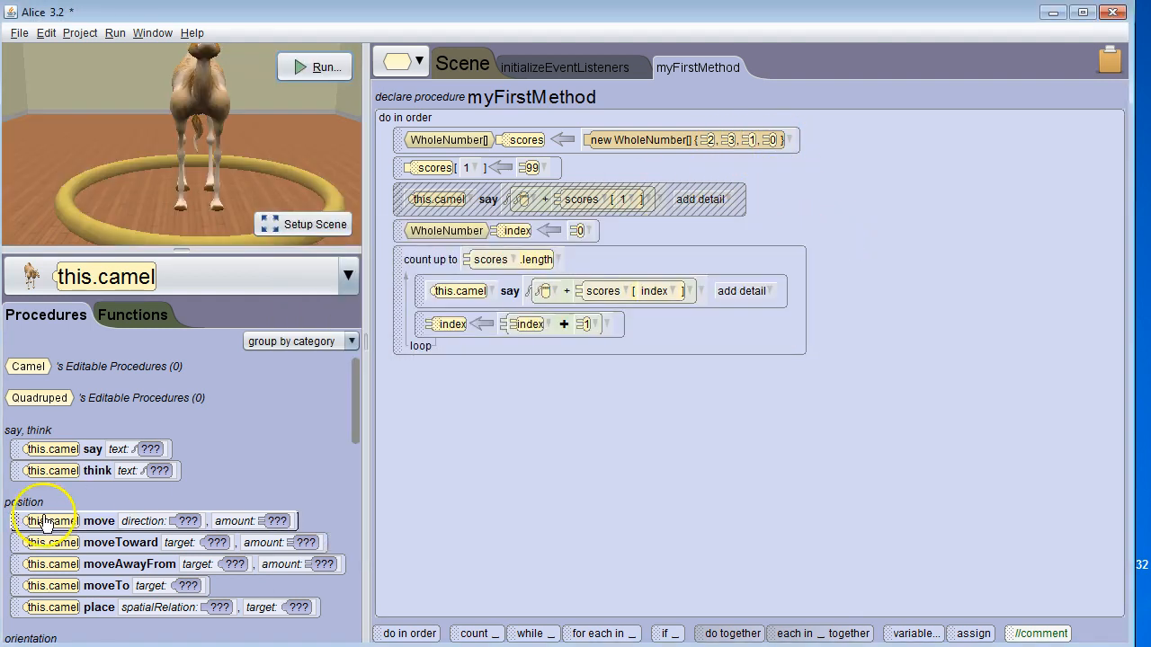